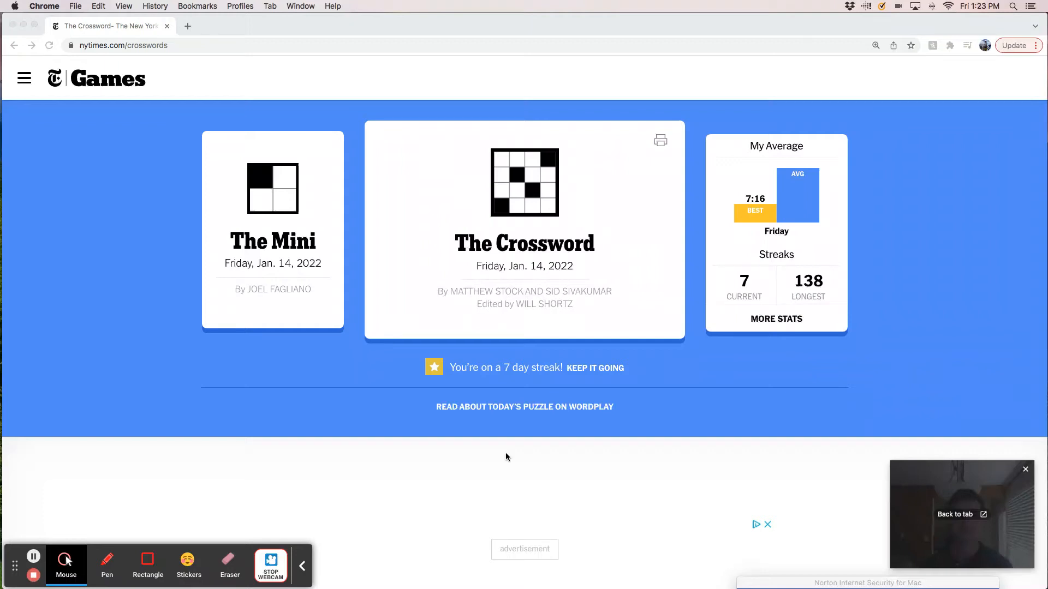
pyautogui.moveTo(514, 455)
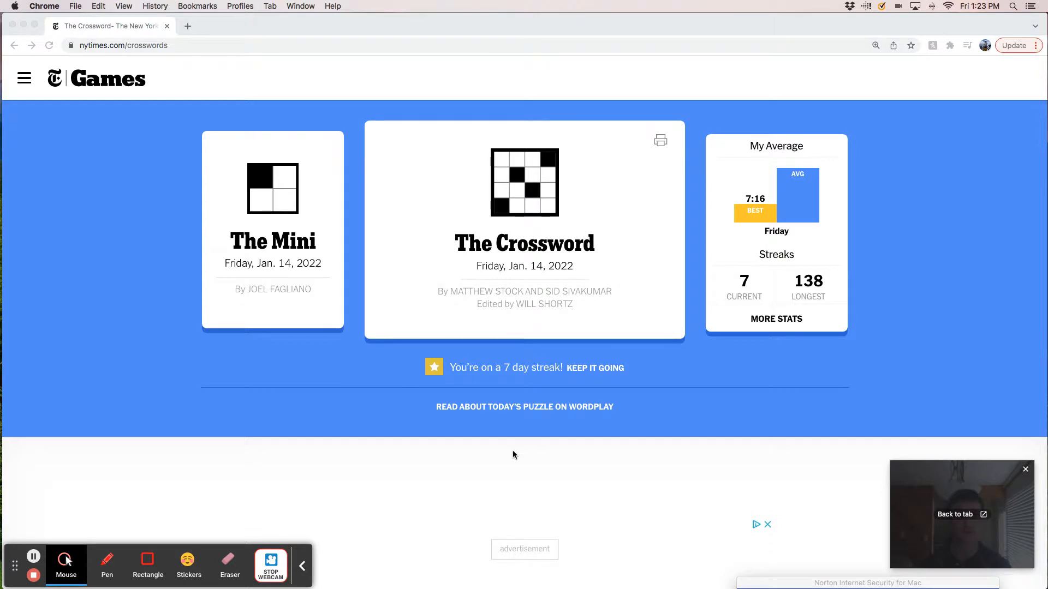
pyautogui.moveTo(810, 400)
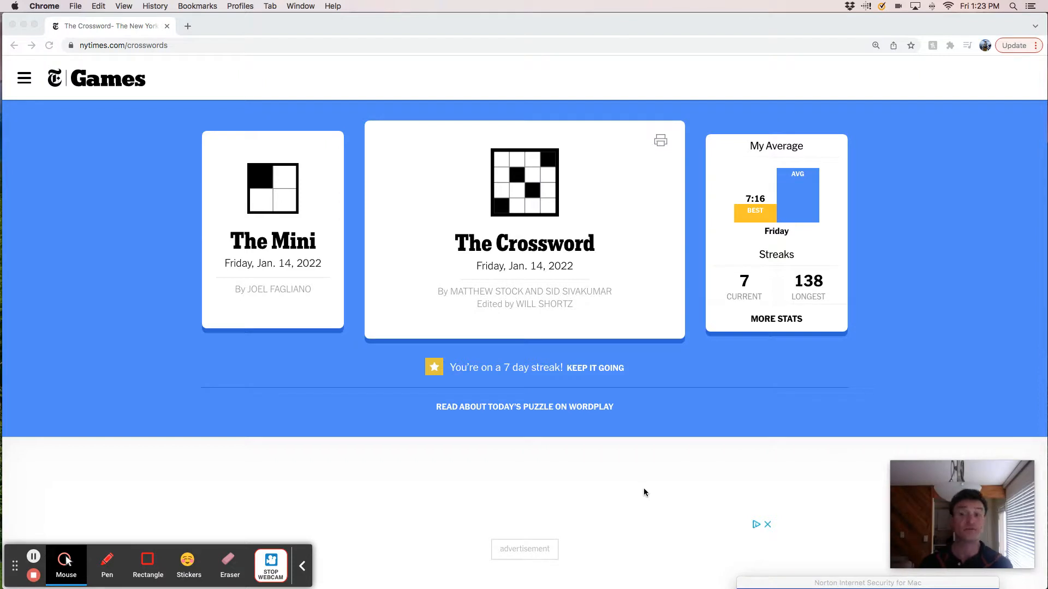
pyautogui.moveTo(647, 491)
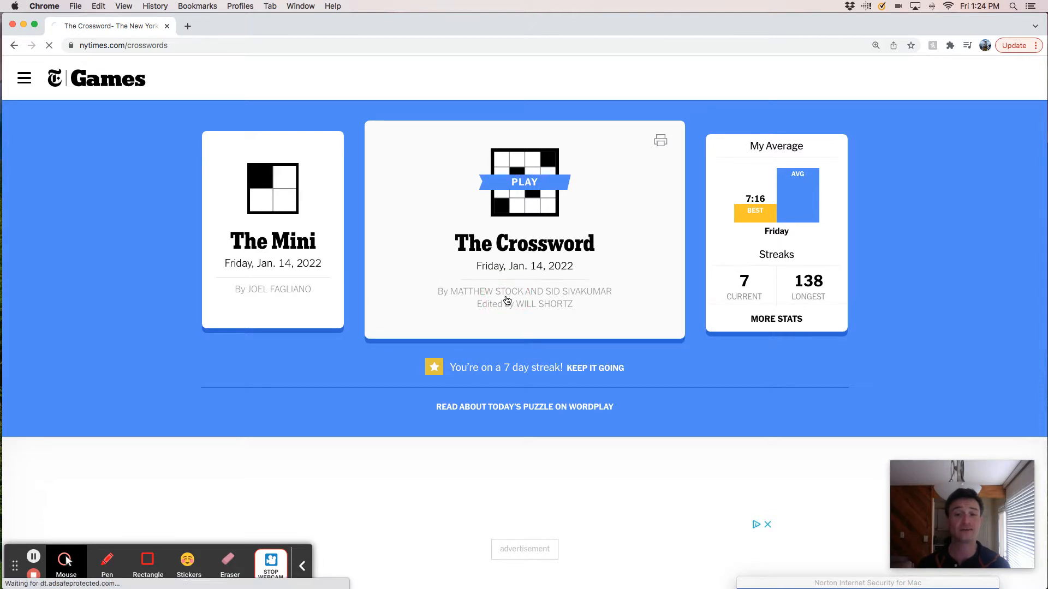
# Launch the Friday, January 14, 2022 crossword and dismiss the start dialog so the timer runs
pyautogui.click(524, 182)
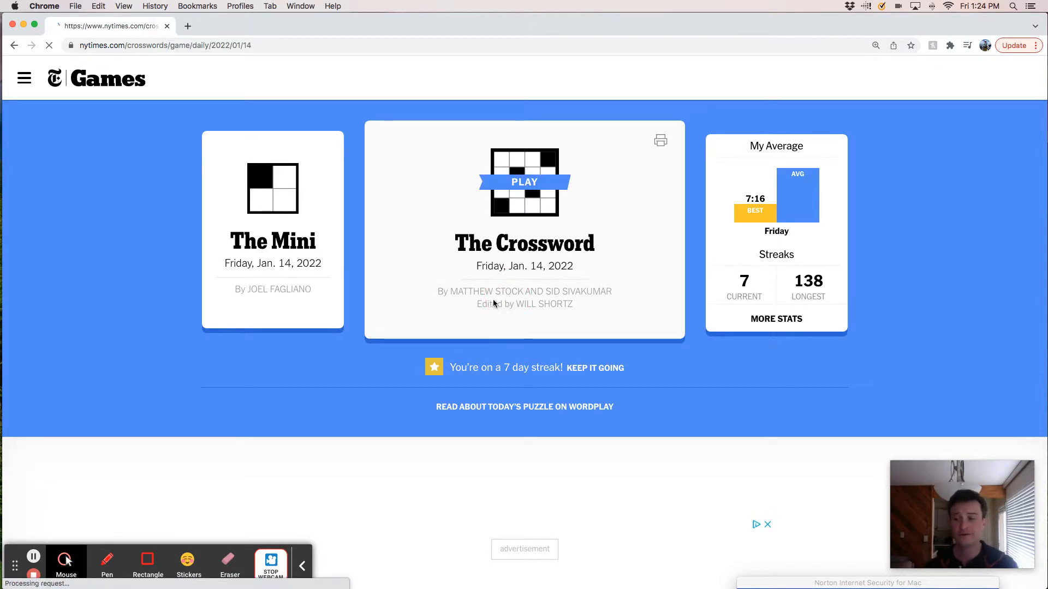
pyautogui.click(524, 182)
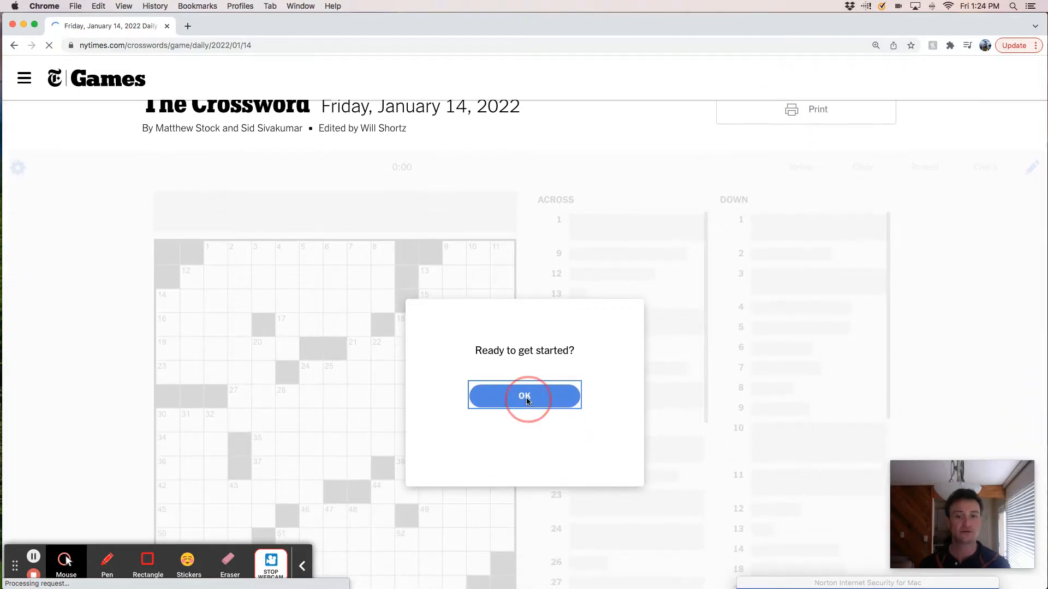
pyautogui.click(524, 396)
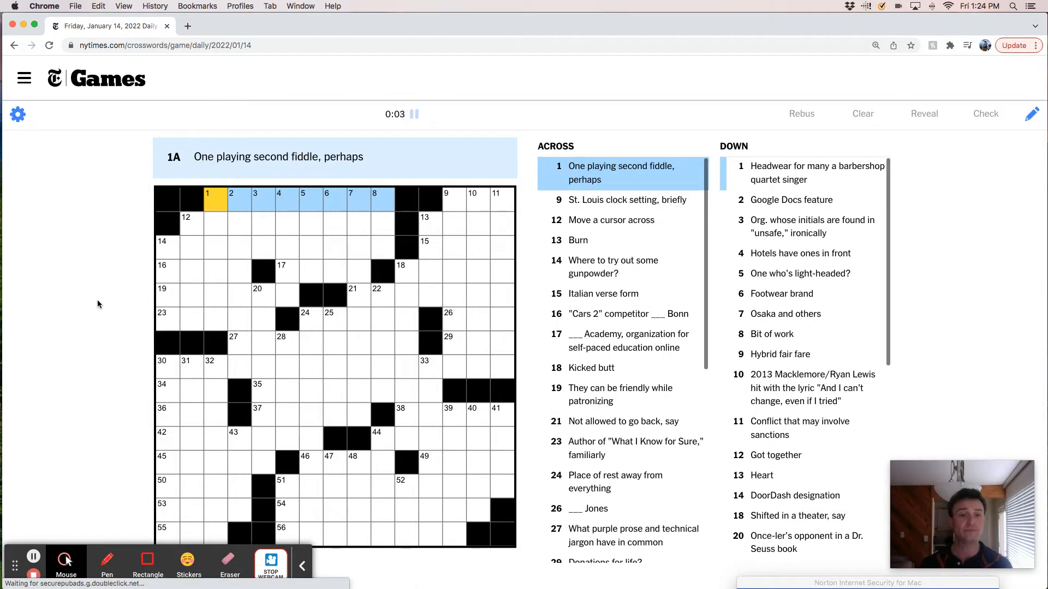
pyautogui.scroll(-3)
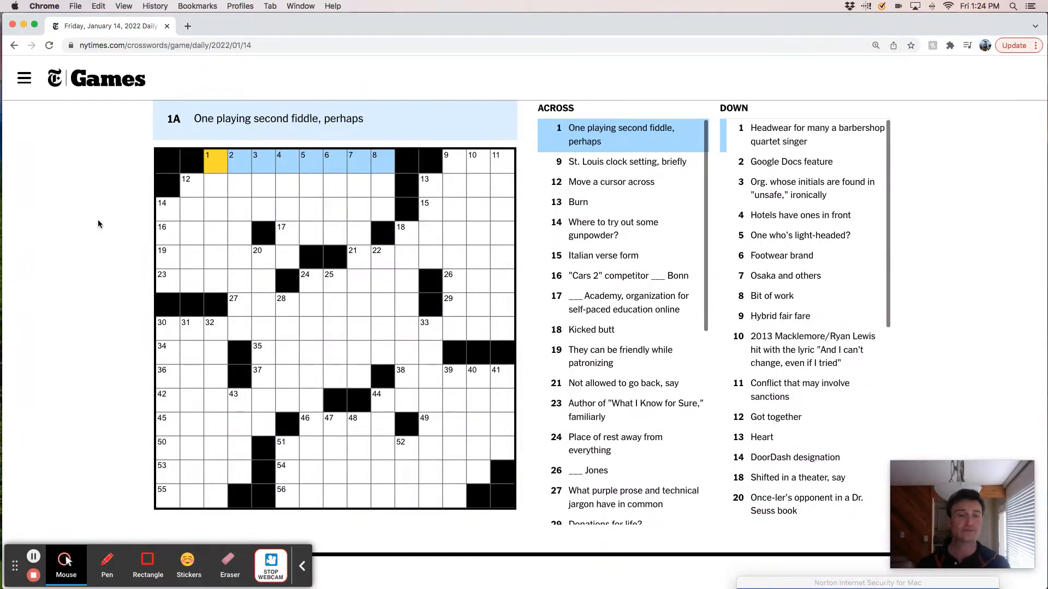
# Enter C and T in 9 Across, MOUSEOVER at 12 Across and OTTO at 16 Across
pyautogui.click(446, 161)
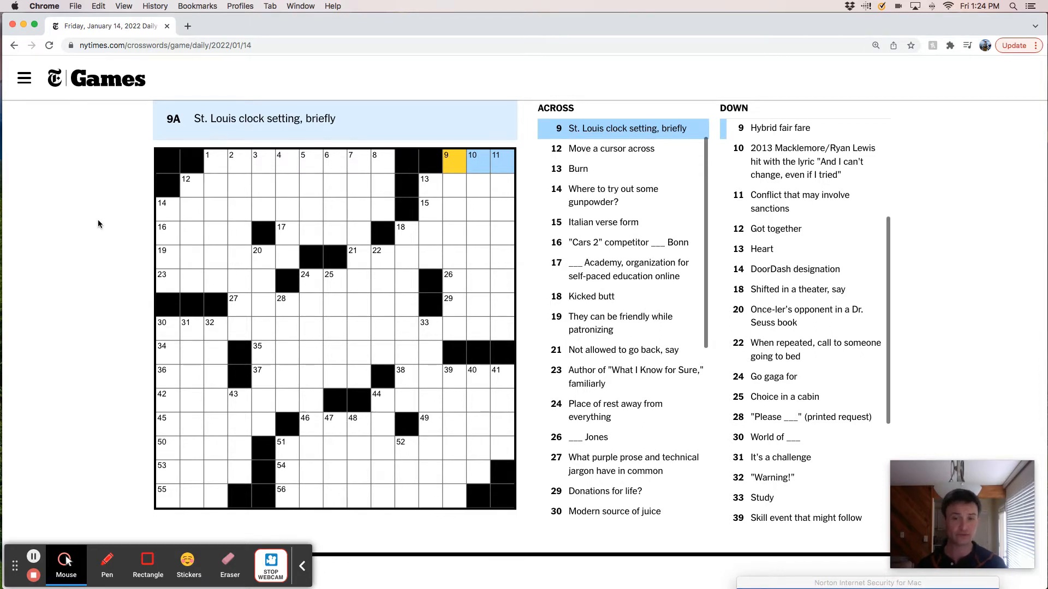
pyautogui.write('CT')
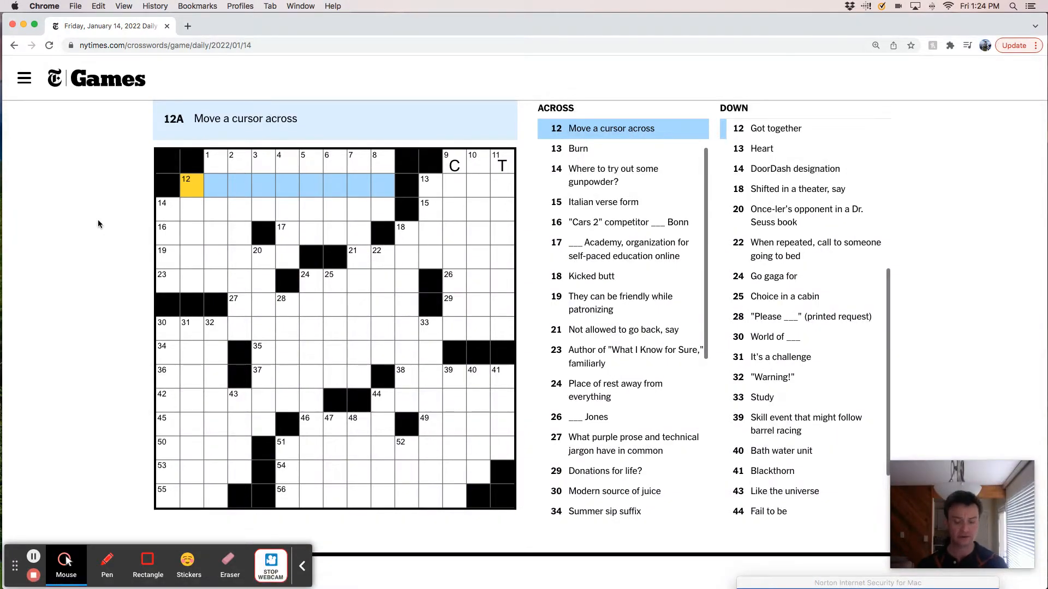
pyautogui.write('MOUSEOVE')
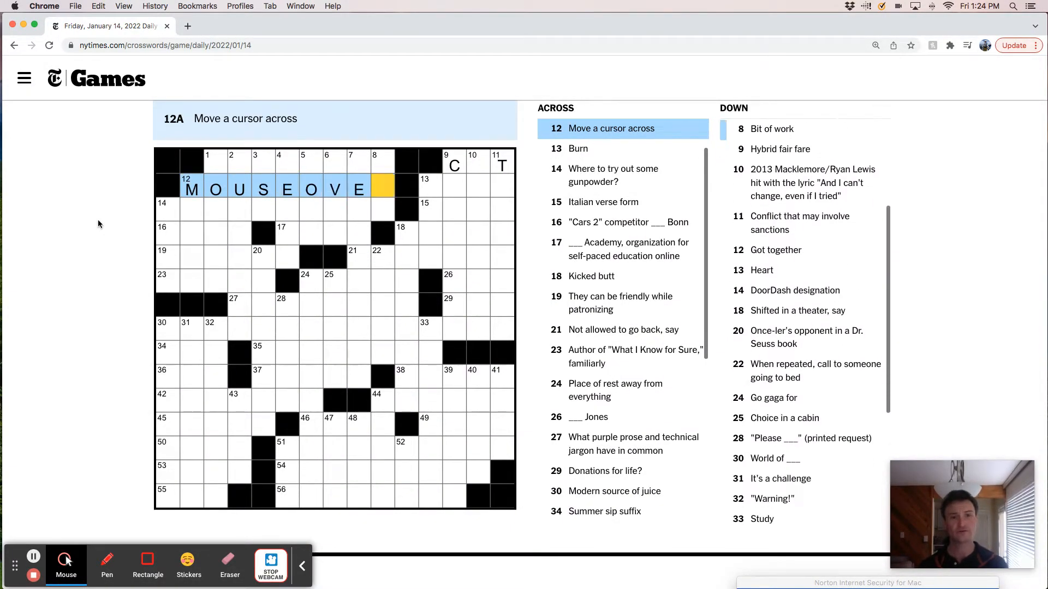
pyautogui.write('R')
pyautogui.click(203, 233)
pyautogui.write('OTTO')
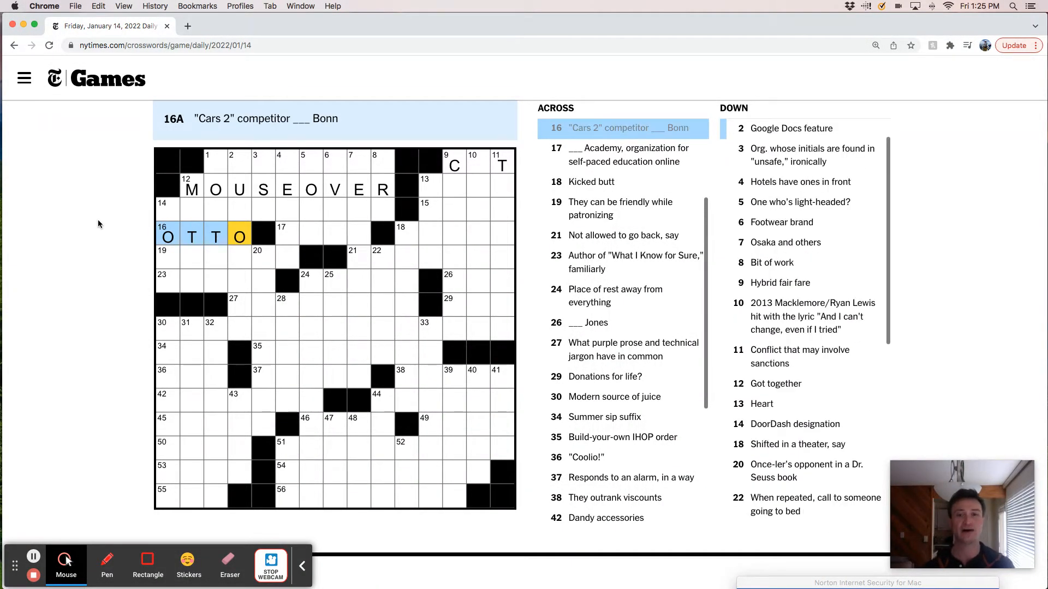
pyautogui.click(286, 234)
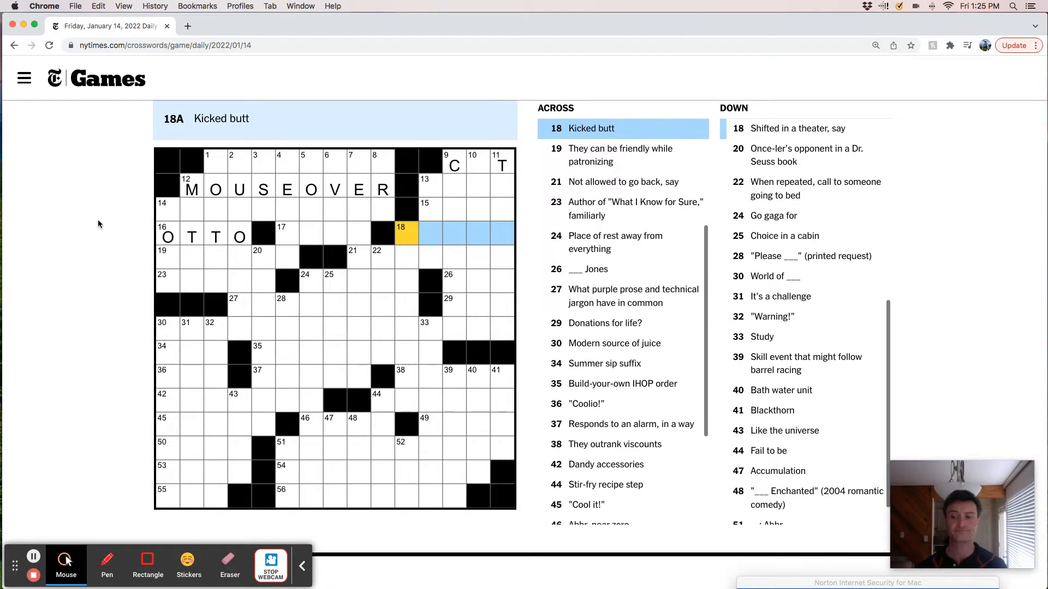
pyautogui.click(167, 256)
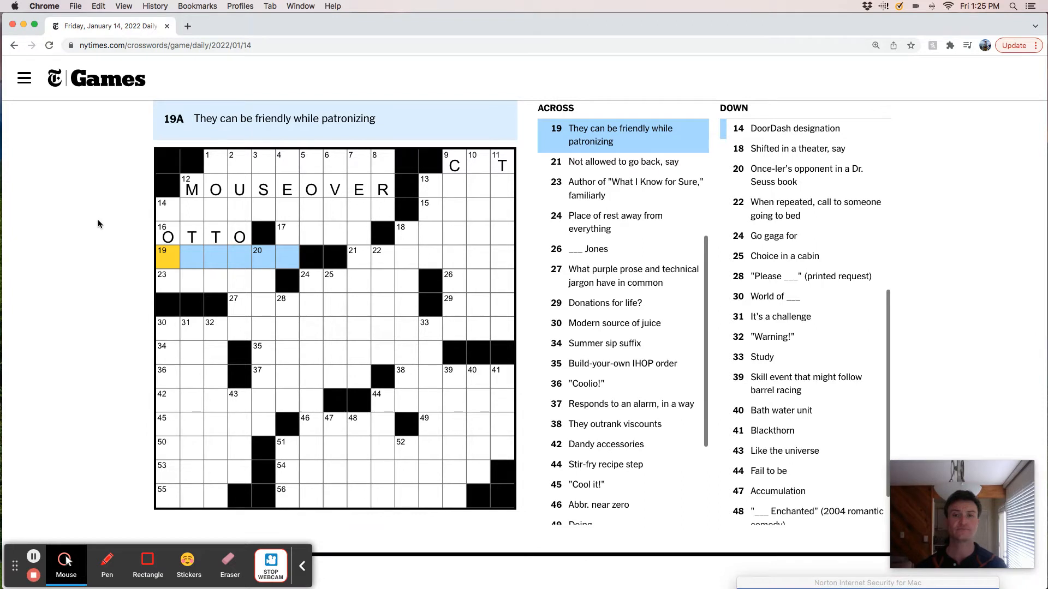
pyautogui.click(357, 257)
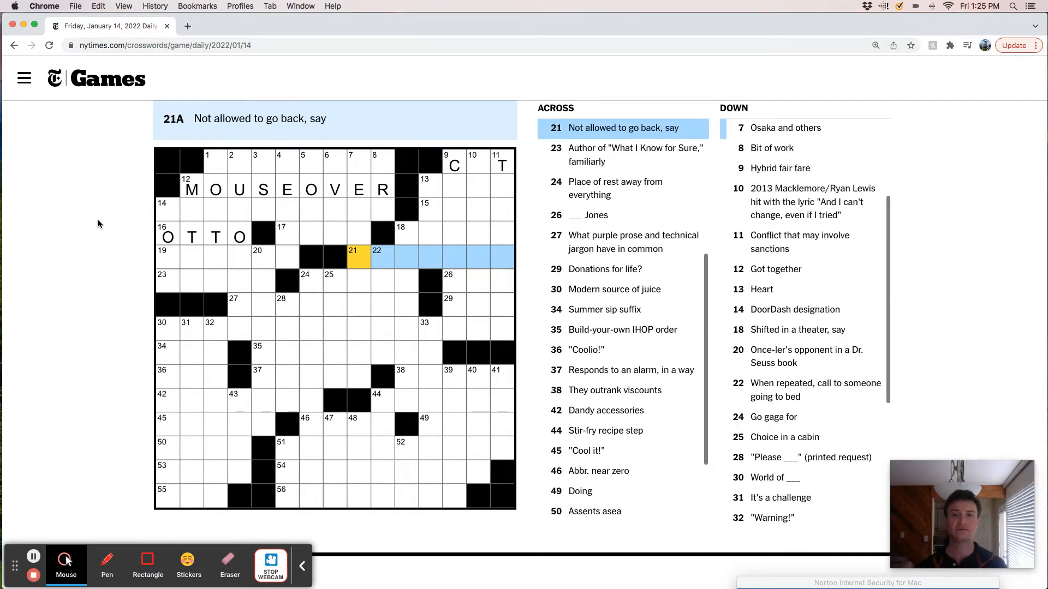
pyautogui.click(167, 279)
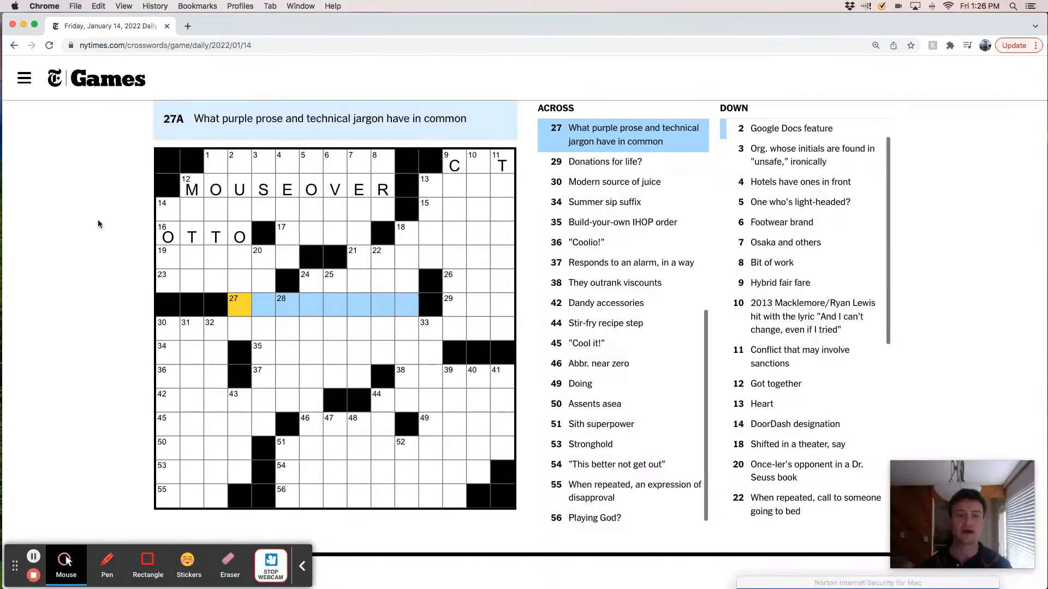
# Enter ADE at 34 Across and RISES at 37 Across
pyautogui.click(453, 306)
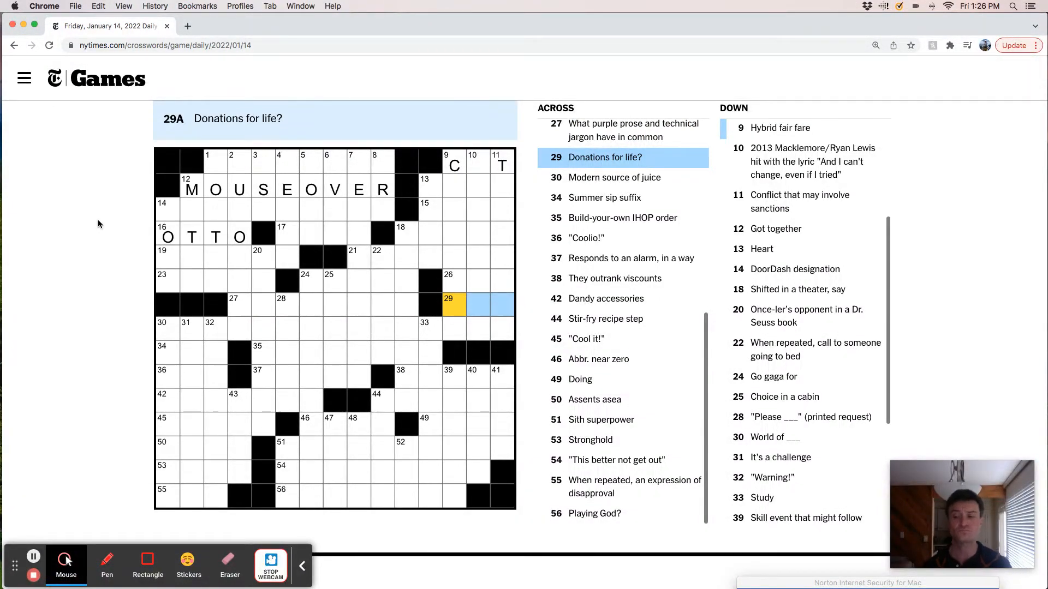
pyautogui.click(167, 329)
pyautogui.write('ADE')
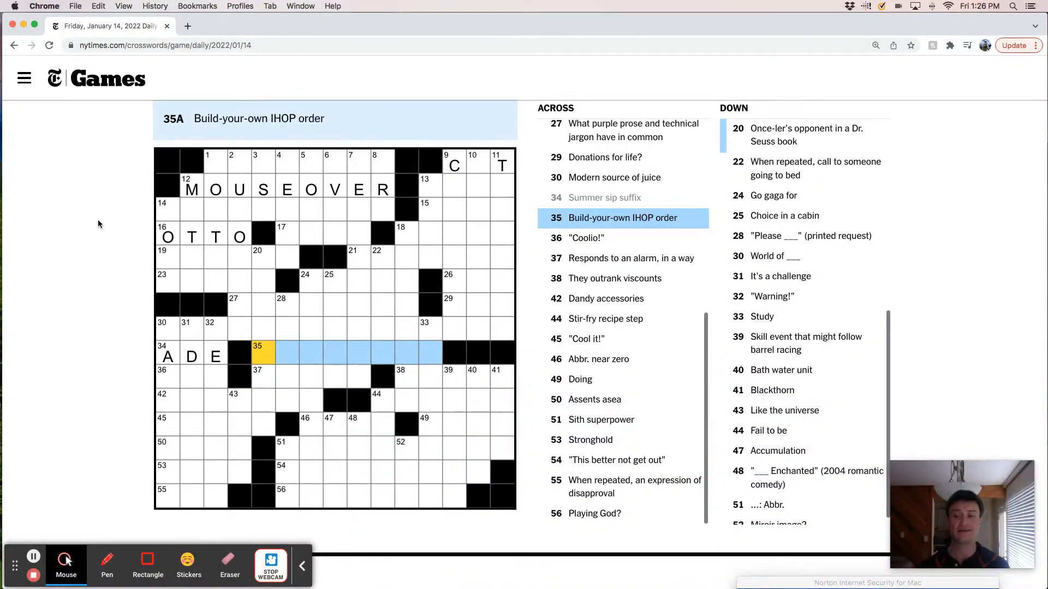
pyautogui.click(167, 376)
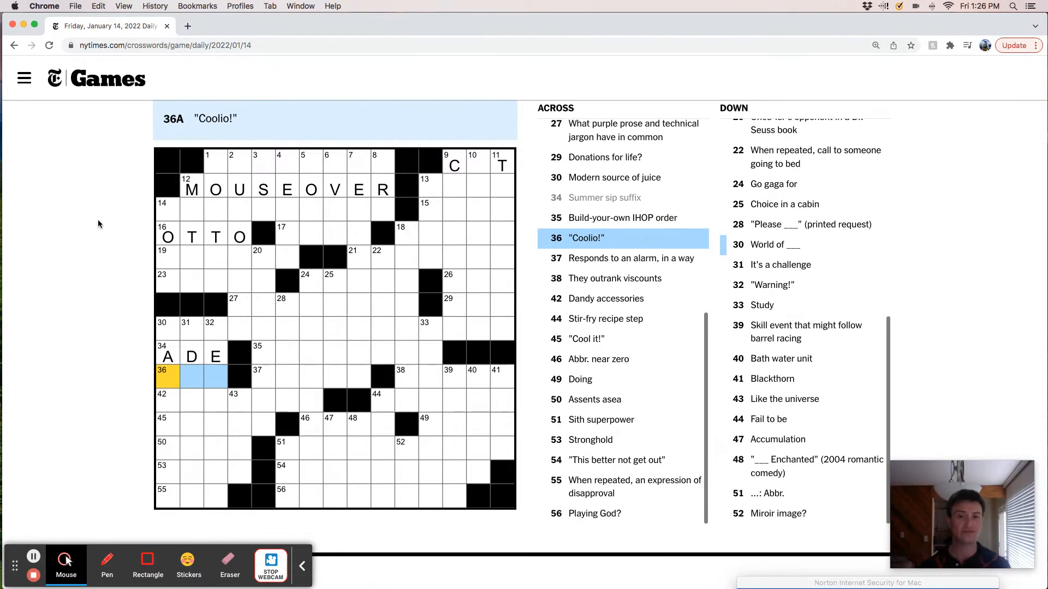
pyautogui.click(215, 377)
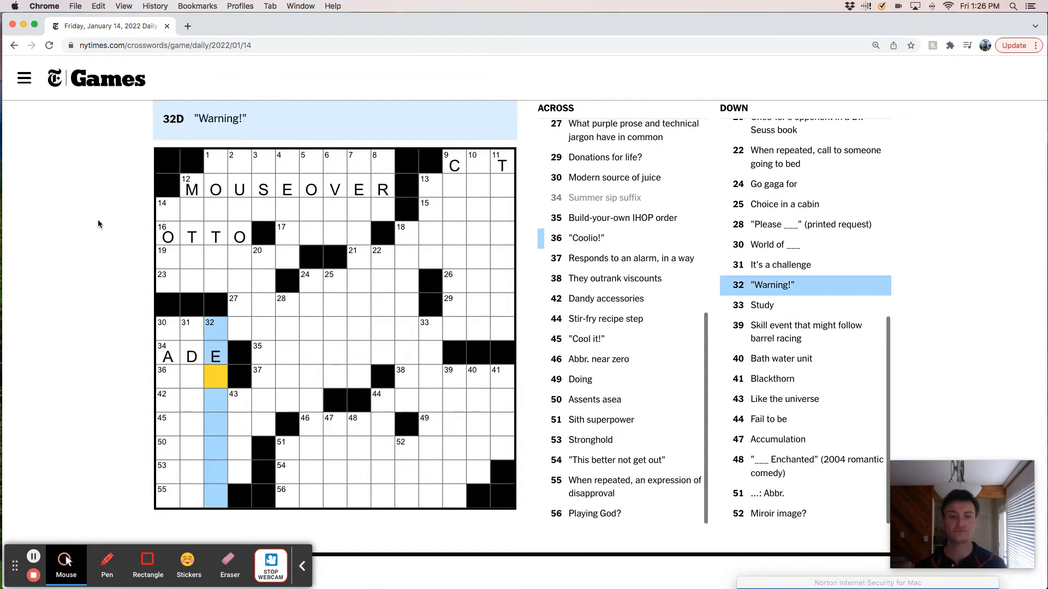
pyautogui.click(263, 378)
pyautogui.write('RISES')
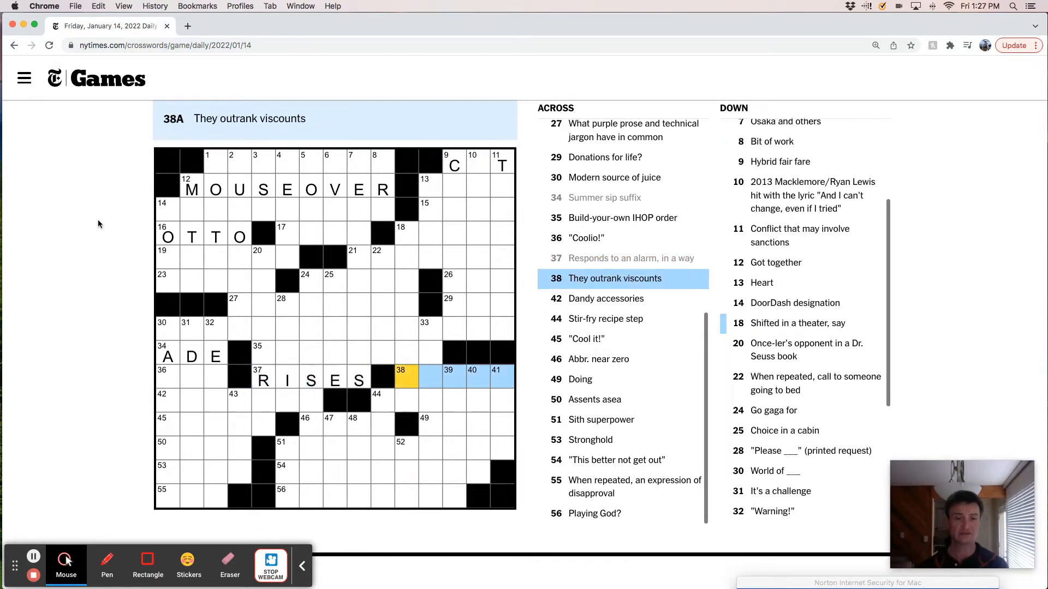
# Scroll the clue list and enter EARLS into the 38 Across squares
pyautogui.scroll(-3)
pyautogui.write('EARLS')
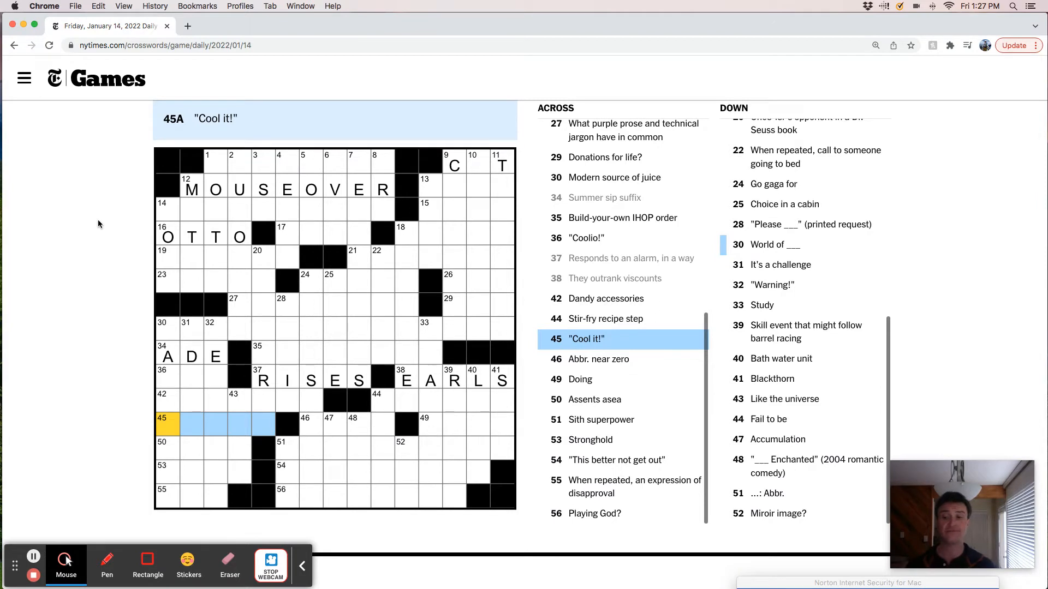
# Enter ATIT at 49 Across, AYES at 50 Across, TUT at 55 Across and IDAREYOU at 31 Down
pyautogui.write('D')
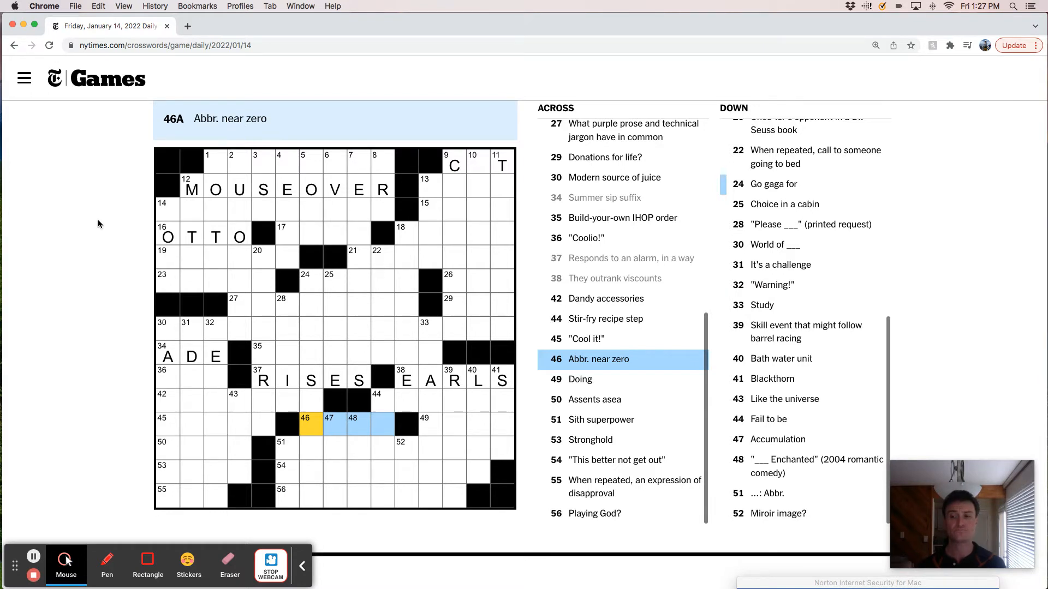
pyautogui.click(429, 423)
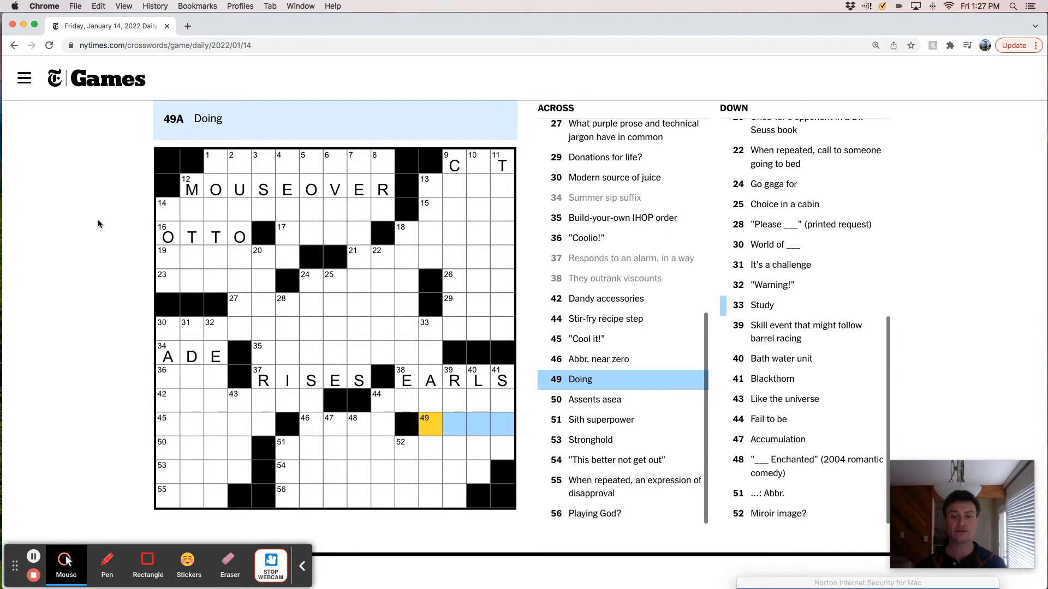
pyautogui.write('ATIT')
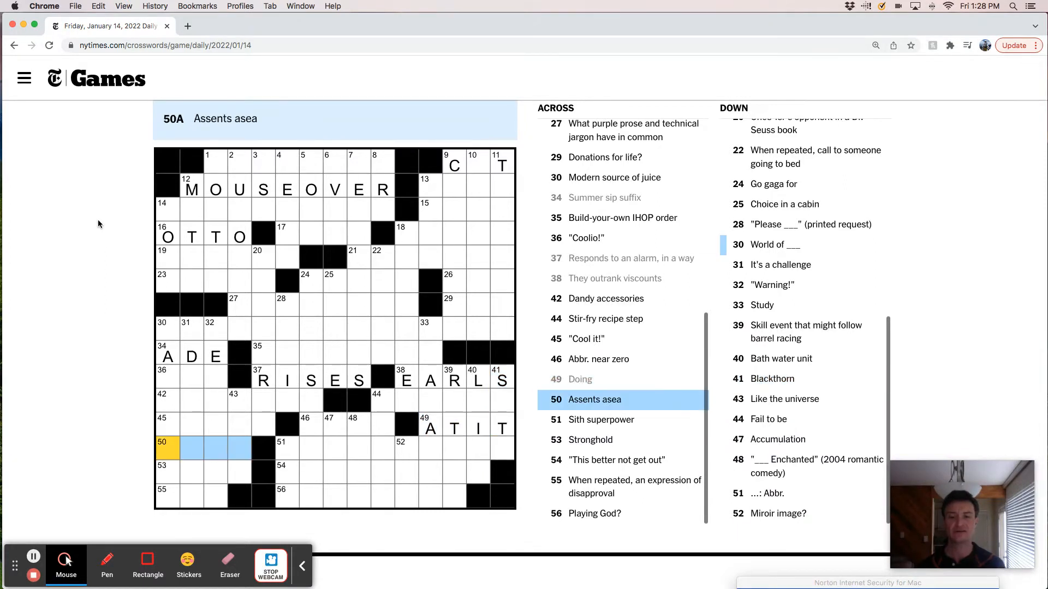
pyautogui.write('AYES')
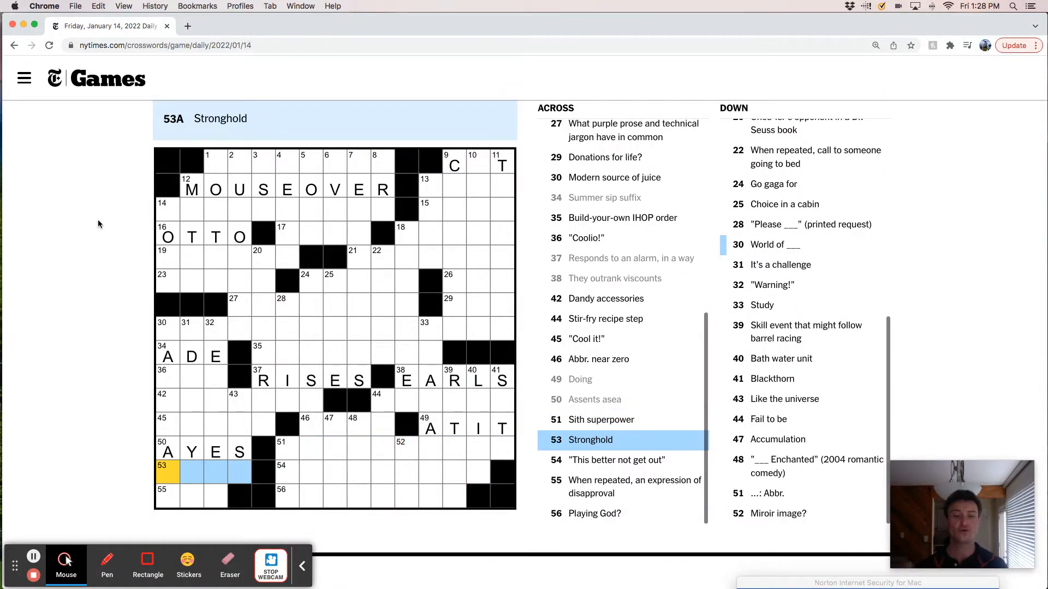
pyautogui.click(282, 470)
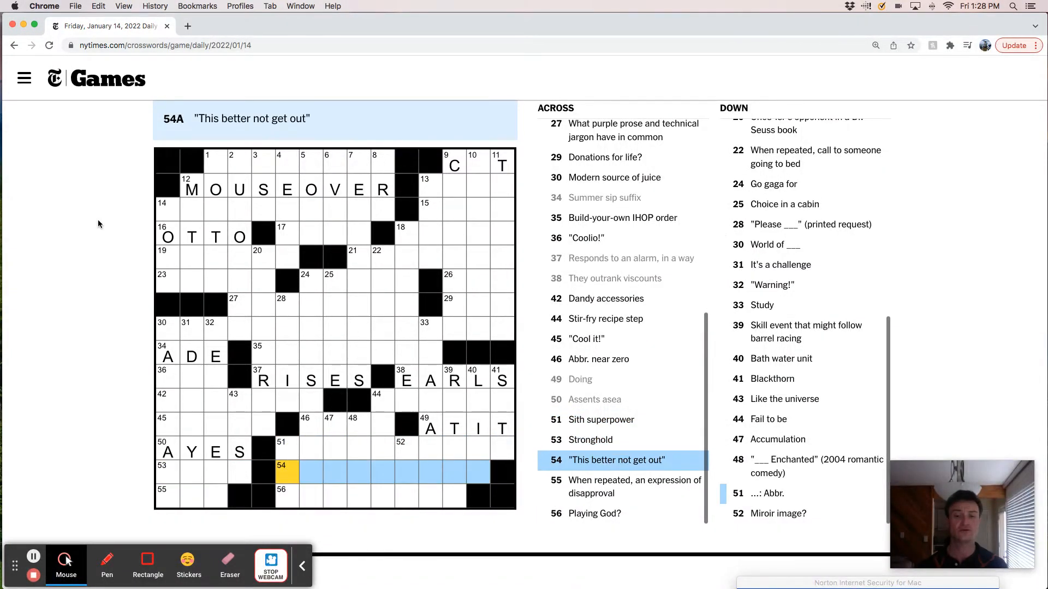
pyautogui.click(167, 494)
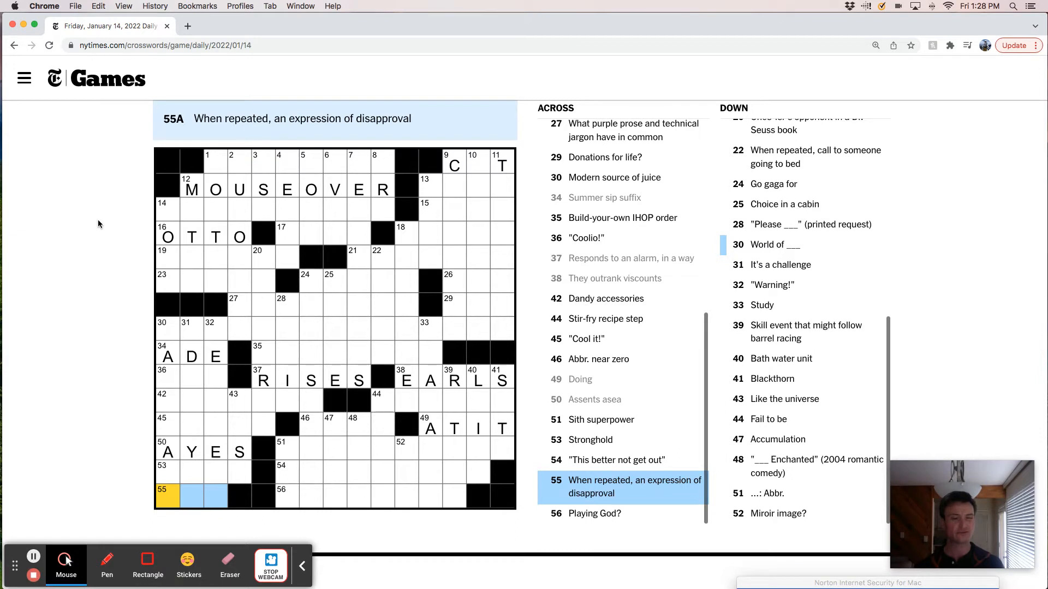
pyautogui.write('TUT')
pyautogui.click(192, 413)
pyautogui.write('IDAREYOU')
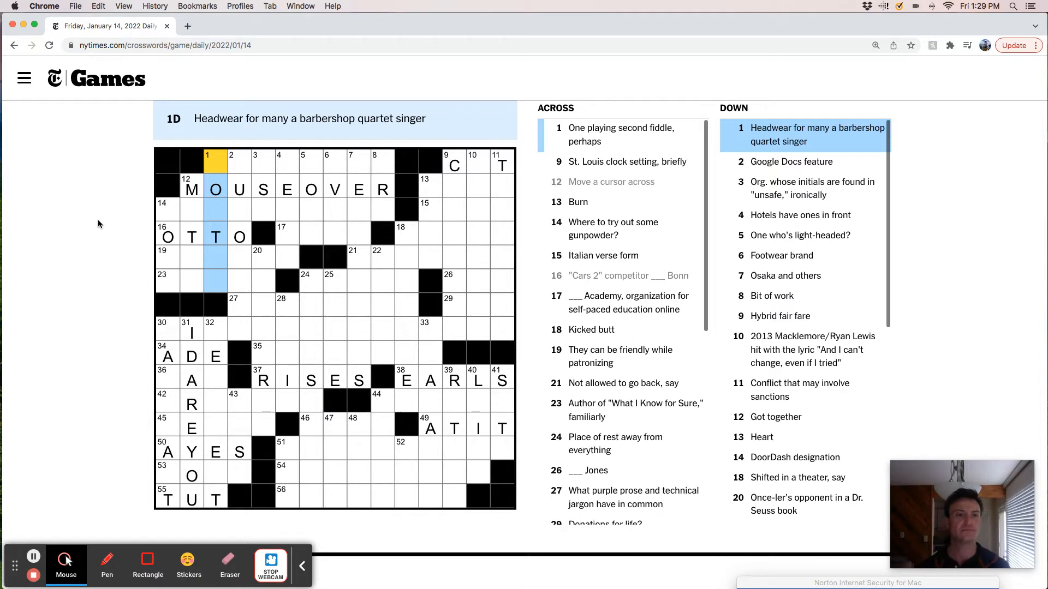
# Enter NSA at 3 Down, DOLT at 5 Down, AVIA at 6 Down, and begin 7 Down as TENNIS
pyautogui.click(238, 162)
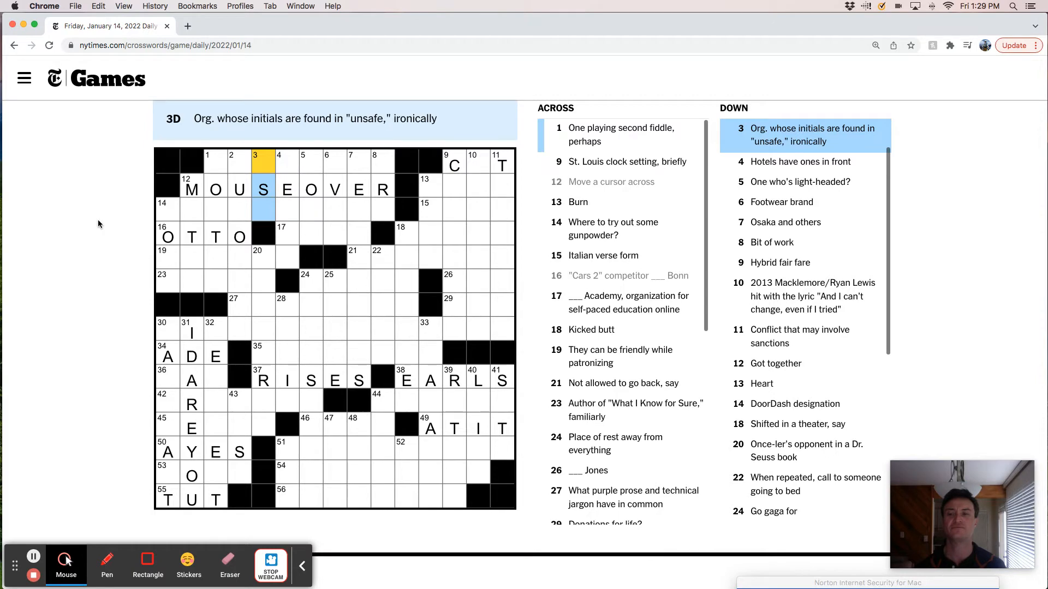
pyautogui.write('D')
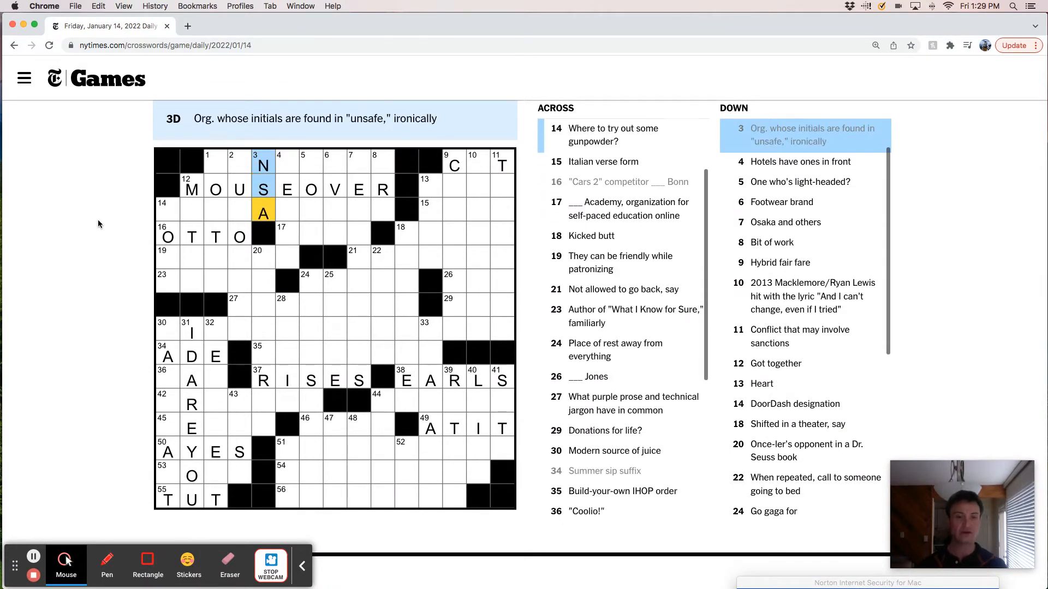
pyautogui.click(279, 165)
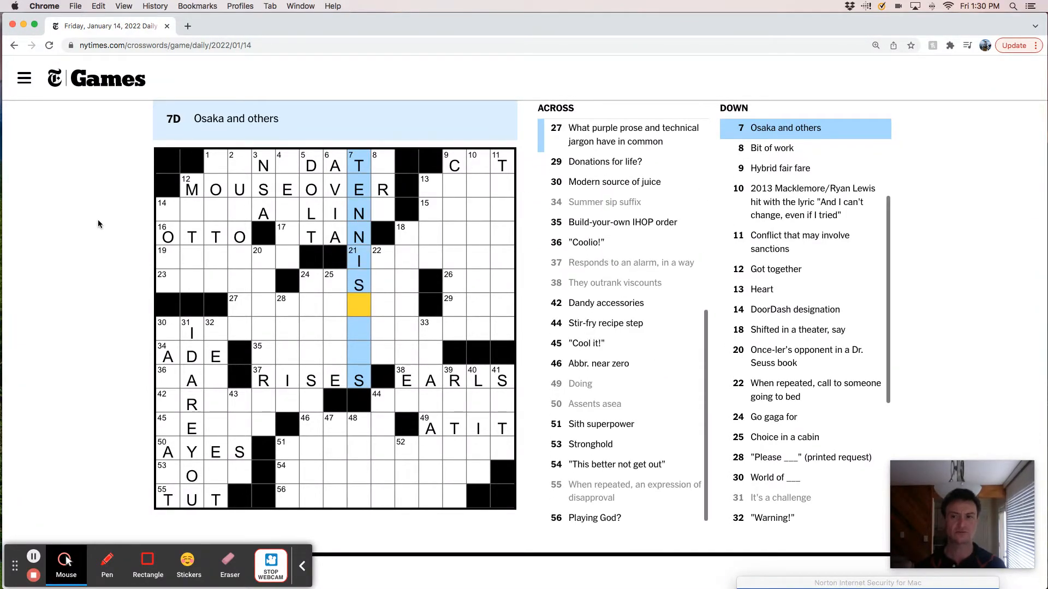
# Extend 7 Down to TENNISPRO, add ERG at 8 Down, and erase 5 Down except its O
pyautogui.click(382, 162)
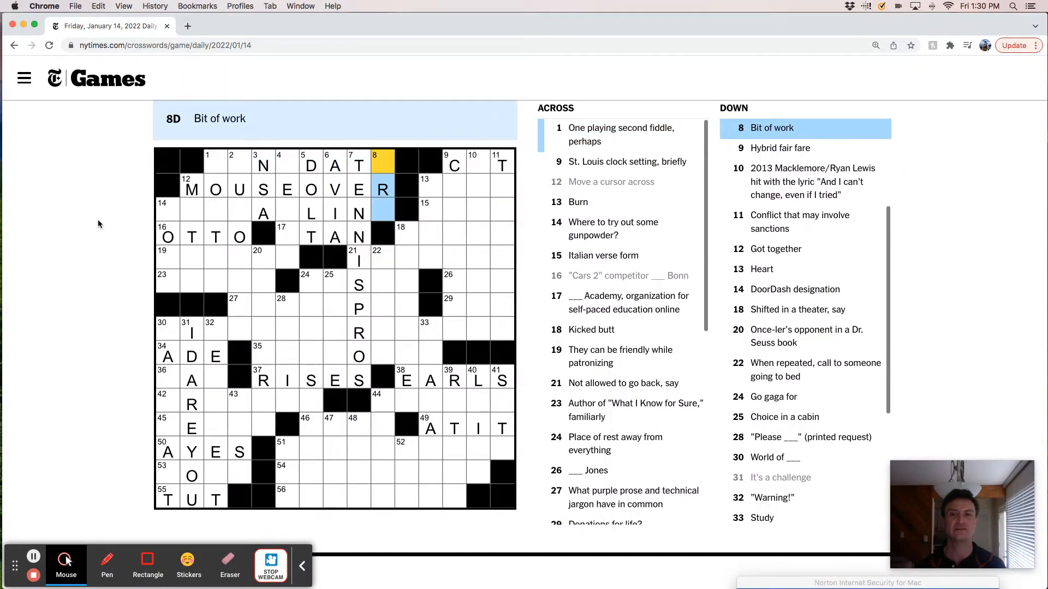
pyautogui.click(167, 212)
pyautogui.write('ERG')
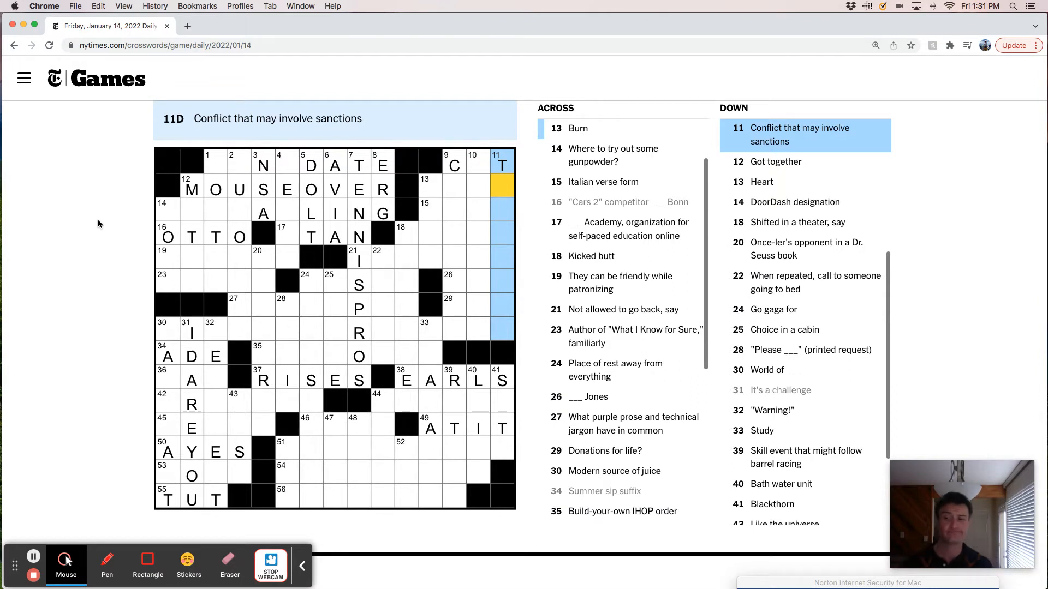
pyautogui.click(191, 189)
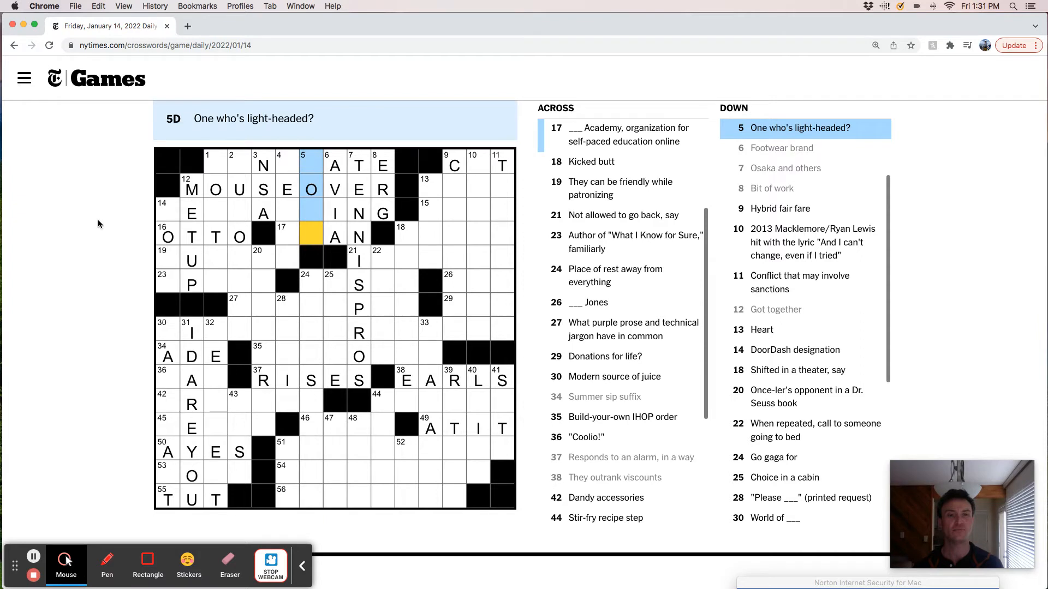
# Enter MOTH at 5 Down, KHAN at 17 Across, and BAND to begin 1 Across
pyautogui.click(282, 236)
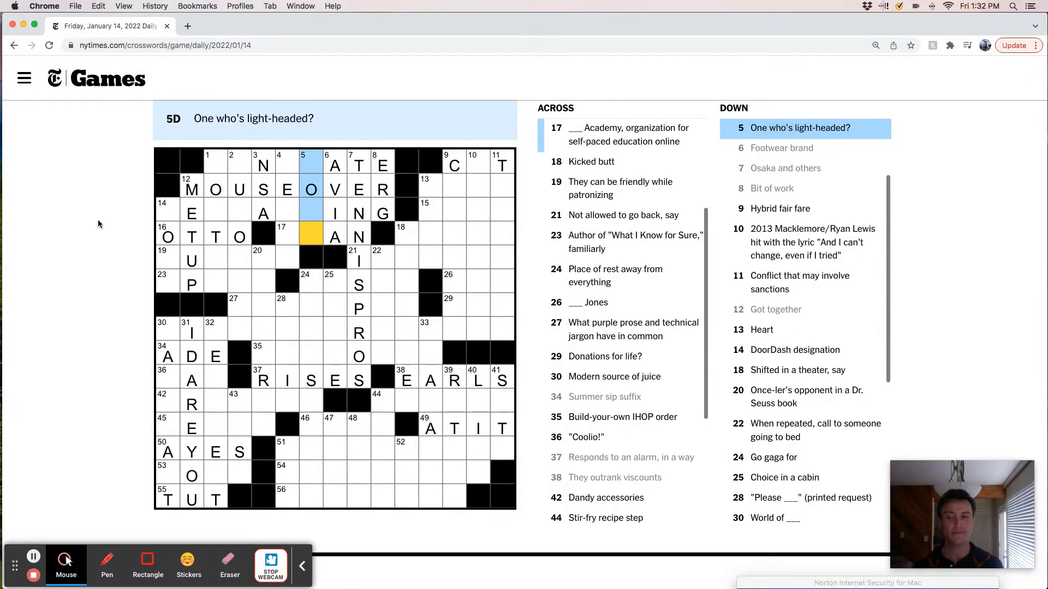
pyautogui.click(282, 236)
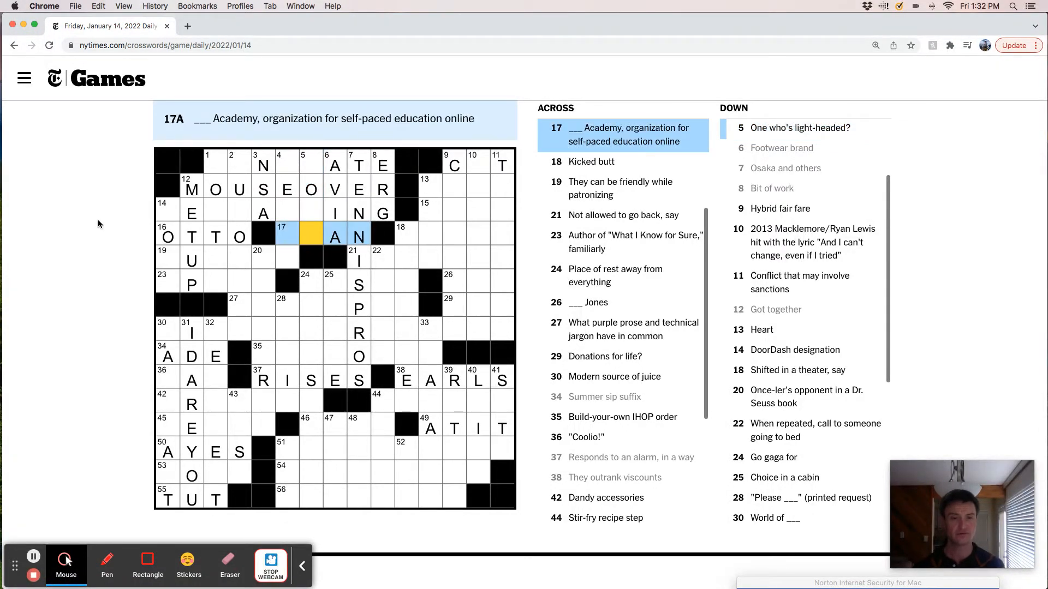
pyautogui.write('H')
pyautogui.click(298, 161)
pyautogui.write('M')
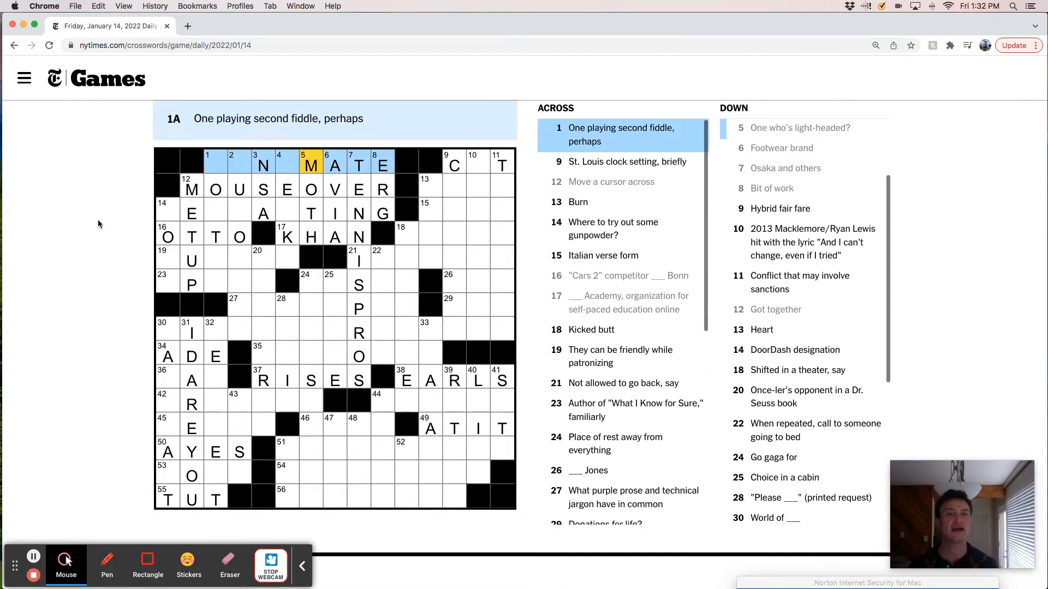
pyautogui.click(215, 165)
pyautogui.write('BAND')
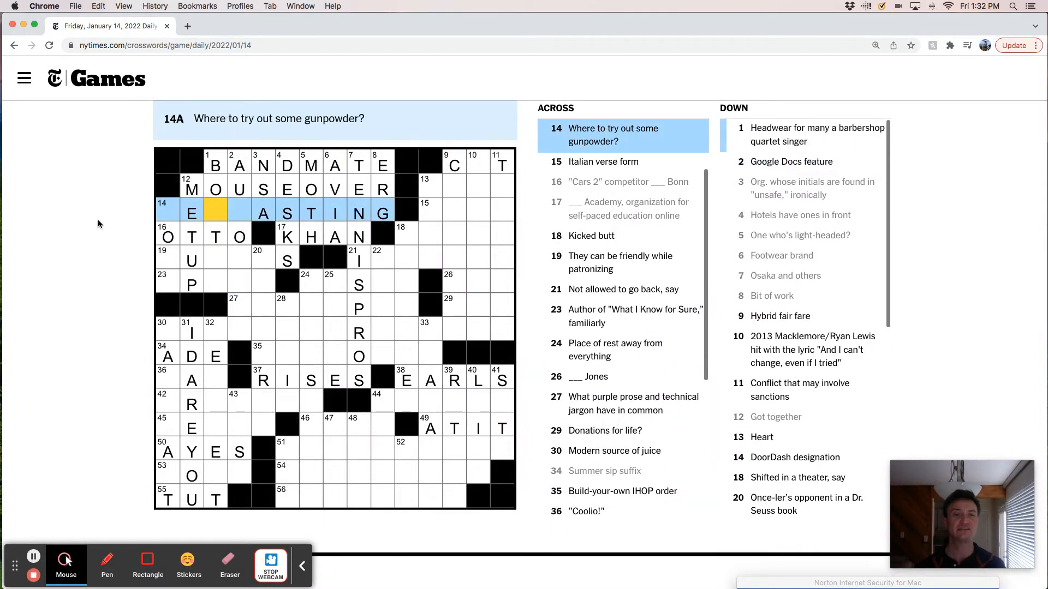
# Enter BOATER at 1 Down, TEATASTING at 14 Across, GUESTS at 19 Across and OPRAH at 23 Across
pyautogui.click(214, 165)
pyautogui.write('ATER')
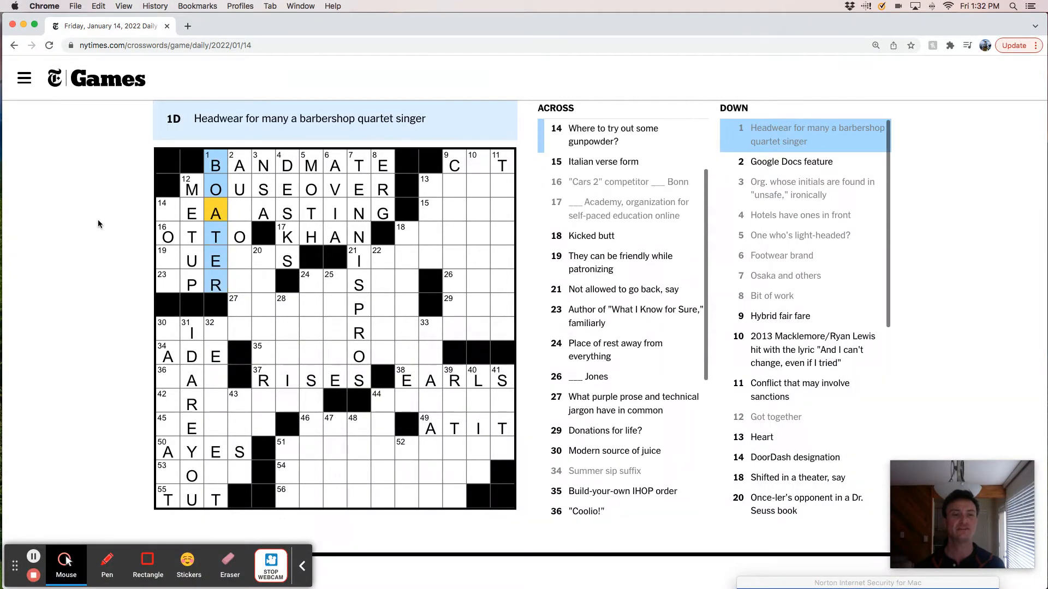
pyautogui.click(191, 213)
pyautogui.write('TEAT')
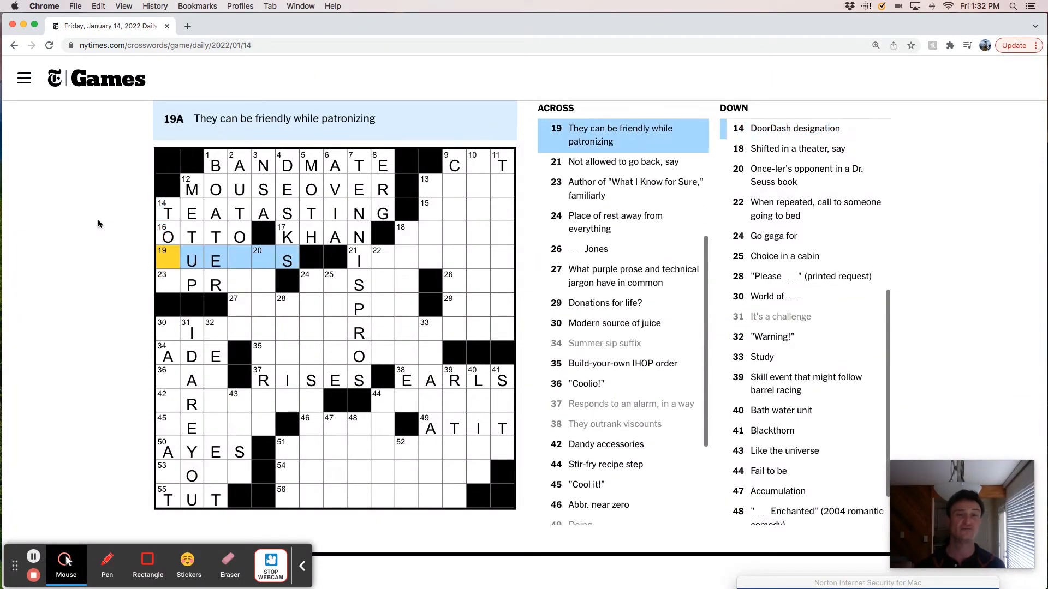
pyautogui.write('G')
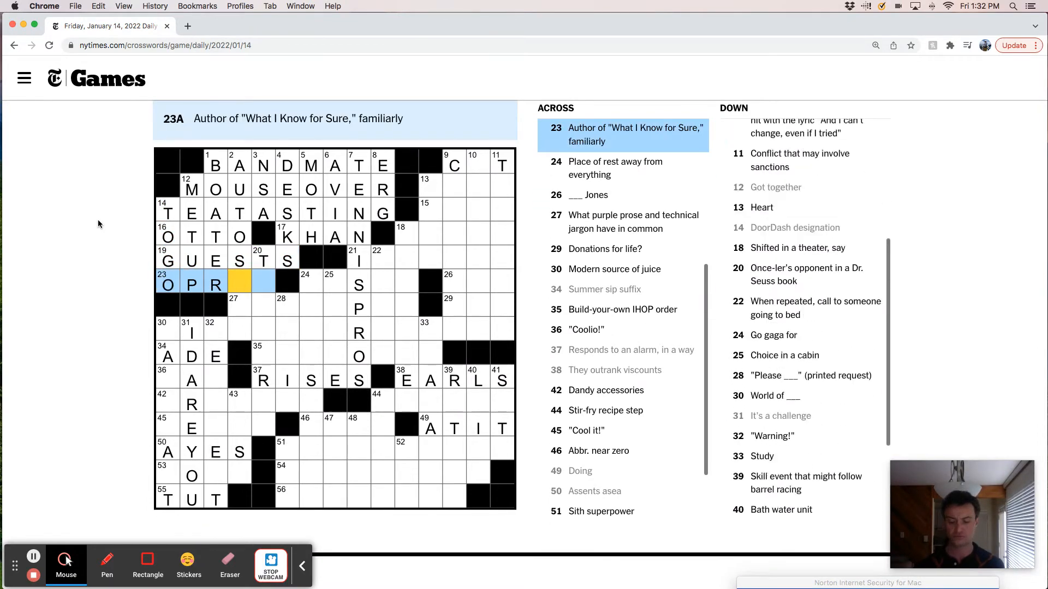
pyautogui.write('AH')
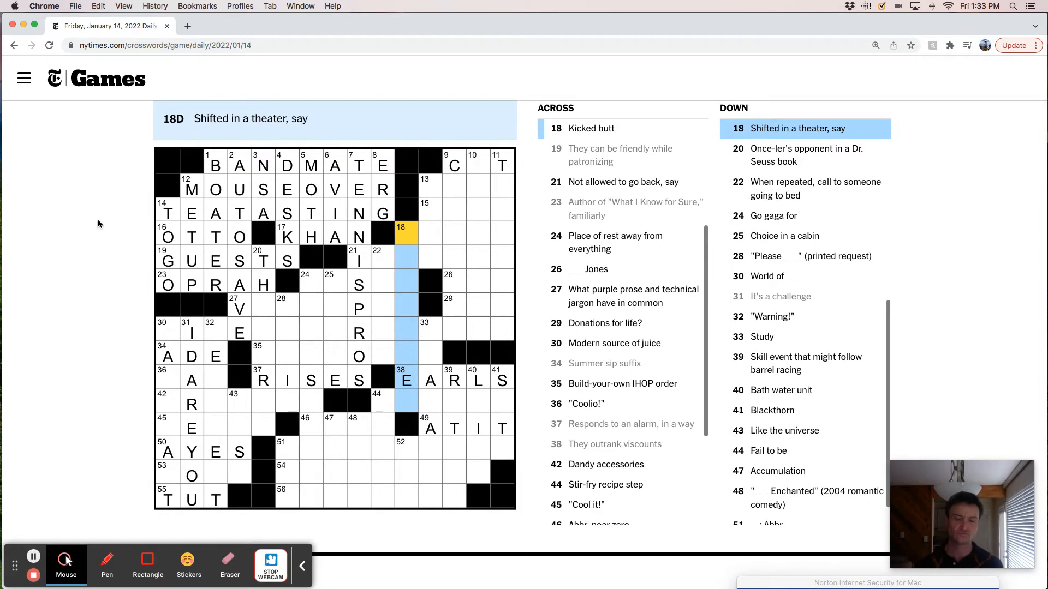
# Enter NIGHT at 22 Down and the opening letters O.SI of 24 Across
pyautogui.click(263, 260)
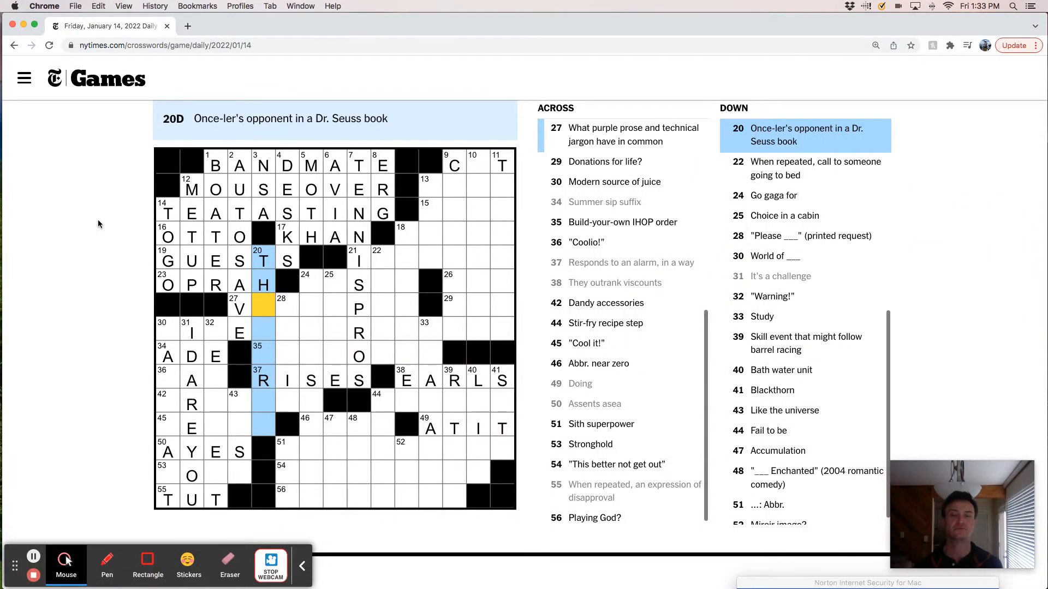
pyautogui.click(383, 255)
pyautogui.write('NIGHT')
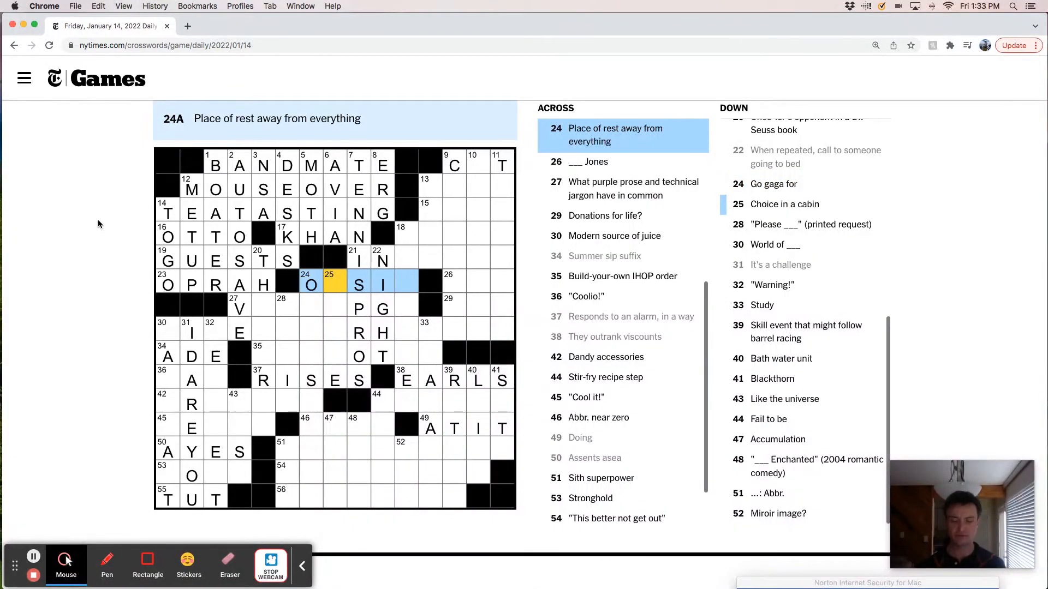
# Finish OASIS and AISLE, enter WARCRAFT at 30 Down, and start WIRELESS at 30 Across
pyautogui.click(309, 285)
pyautogui.write('ASIS')
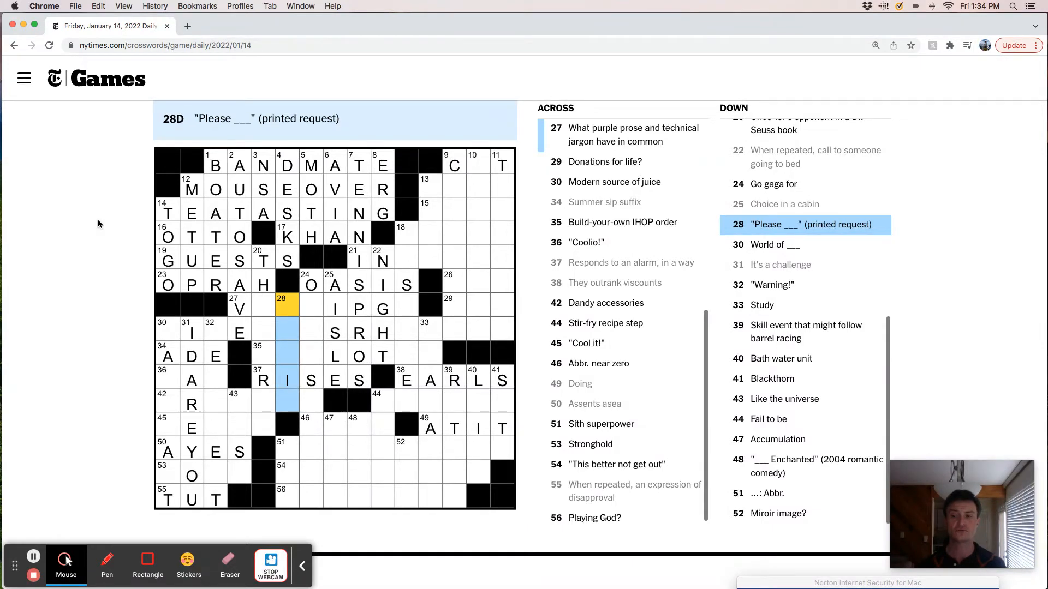
pyautogui.click(167, 328)
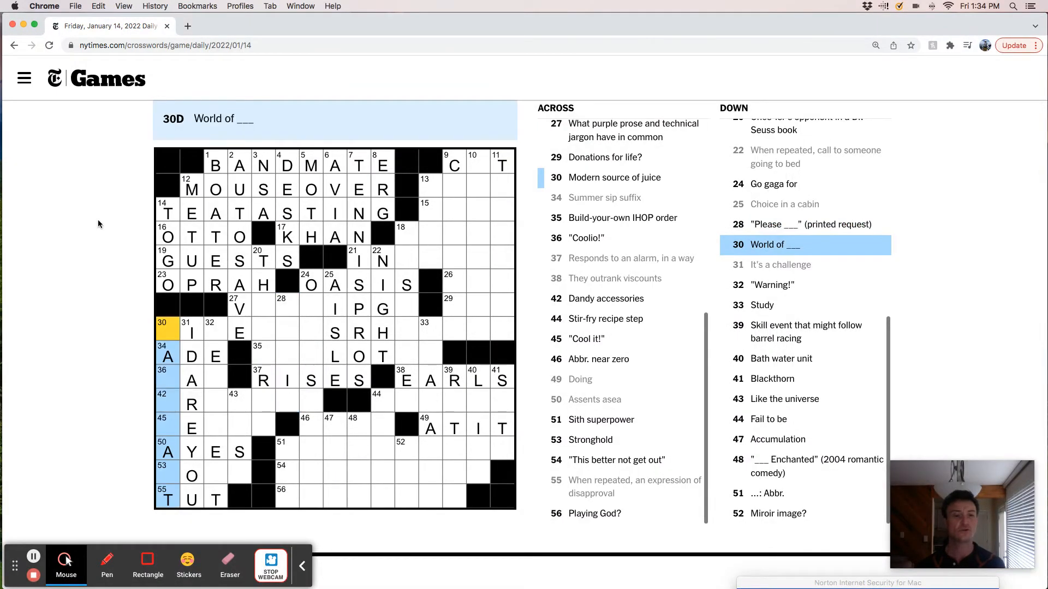
pyautogui.write('WACR')
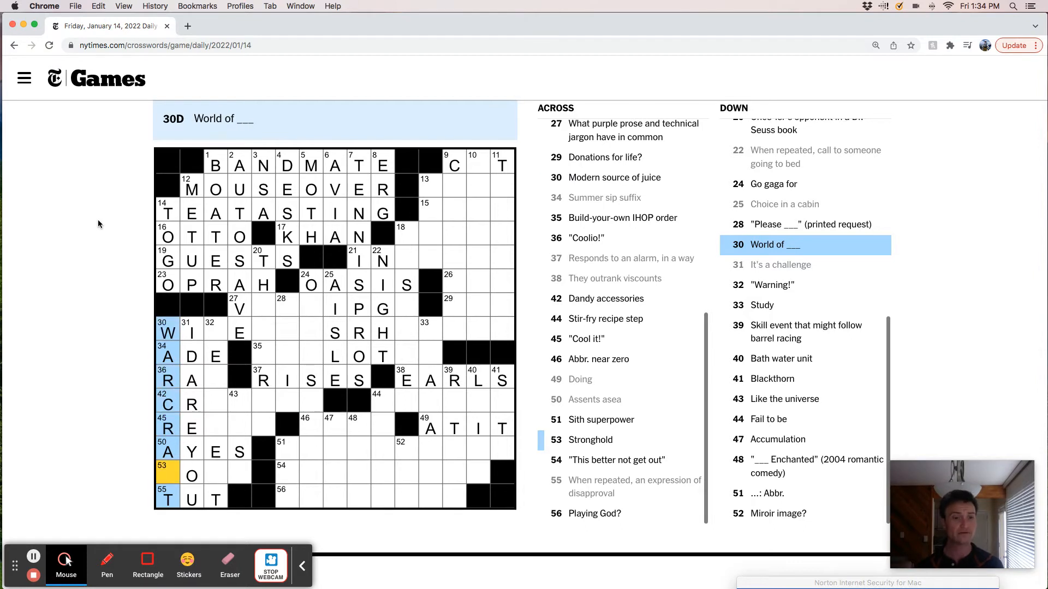
pyautogui.click(215, 332)
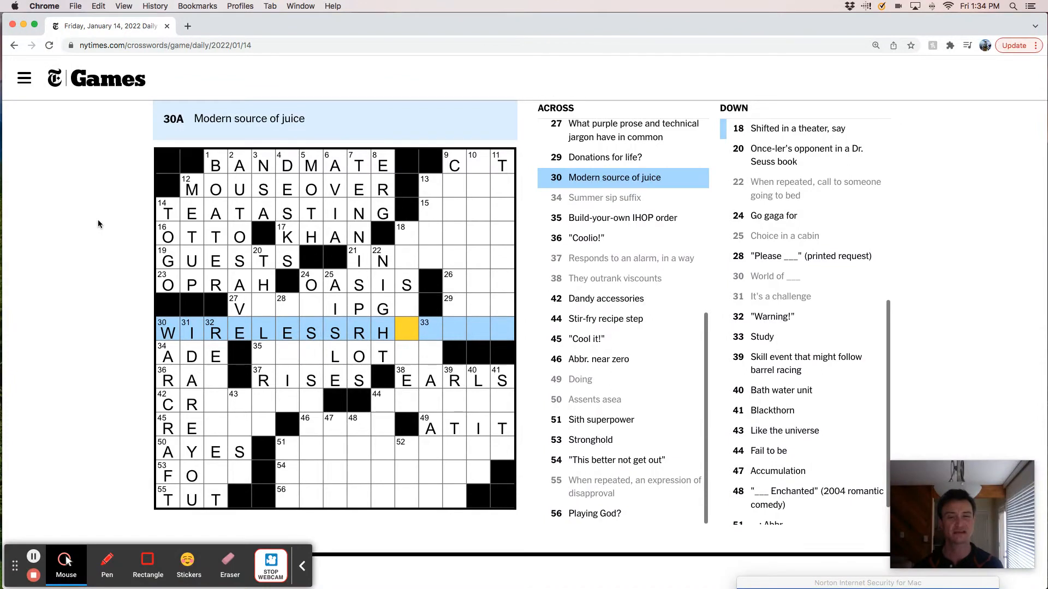
# Type the final A and X to finish THELORAX at 20 Down
pyautogui.click(262, 332)
pyautogui.write('ELO')
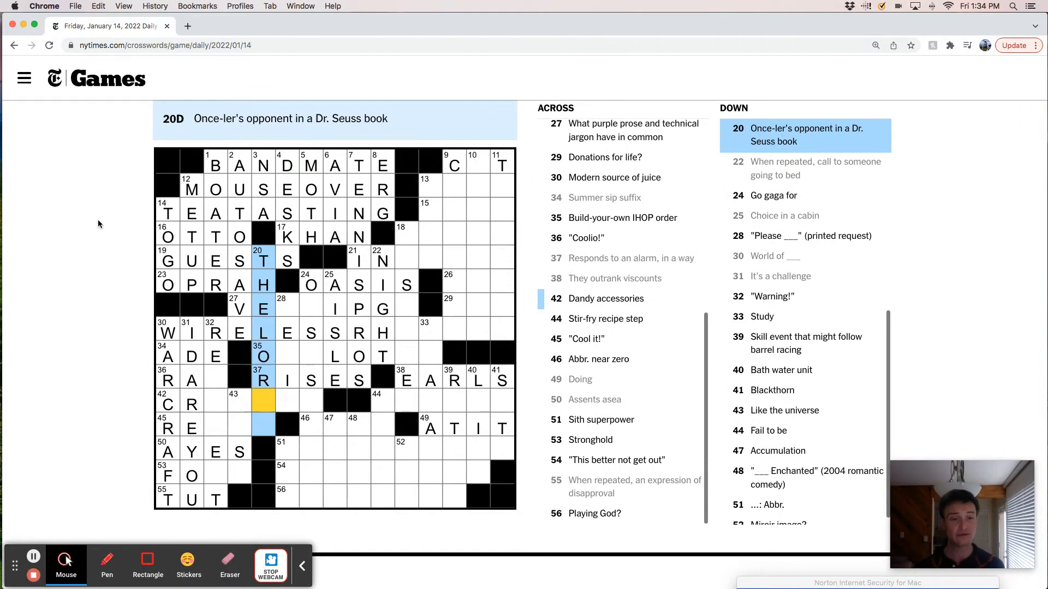
pyautogui.write('AX')
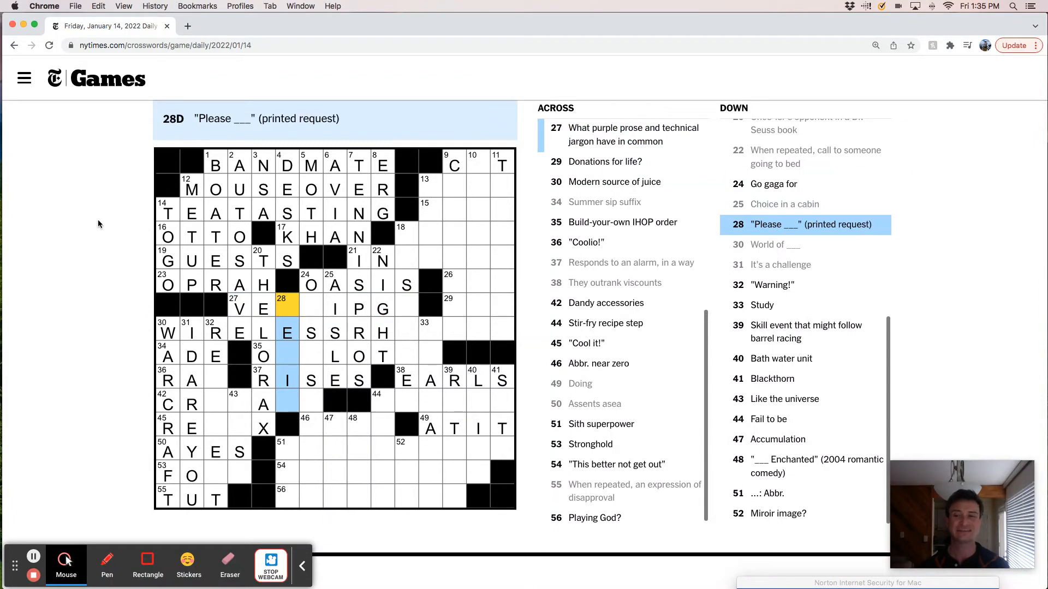
# Erase the doubtful PRO ending of 7 Down, leaving a gap after WIRELESS
pyautogui.click(286, 379)
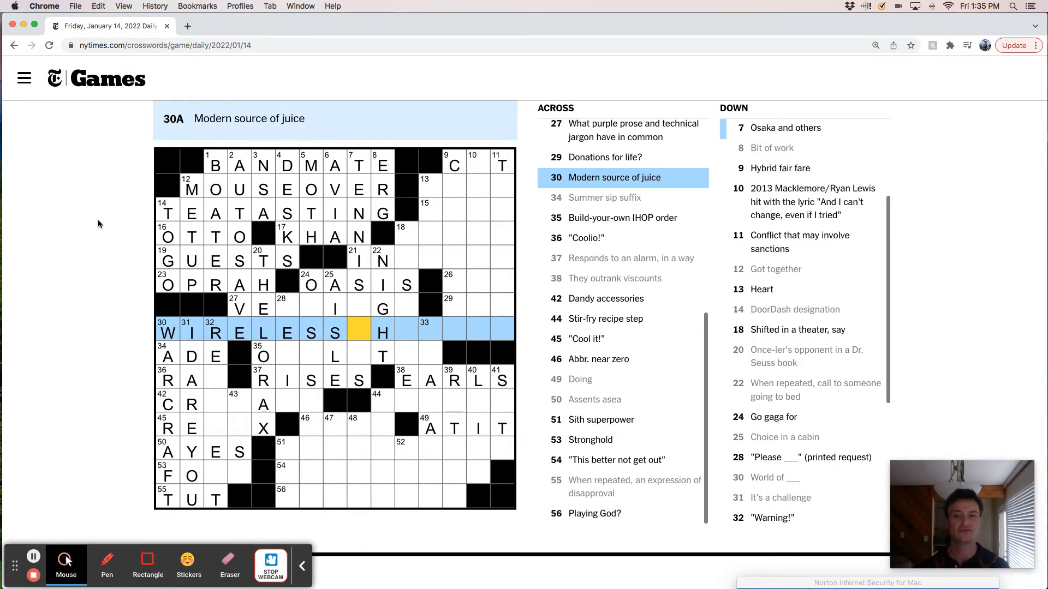
# Add CHARGER after WIRELESS, enter VERBIAGE at 27 Across, and partly fill 28 Down
pyautogui.write('CHARGER')
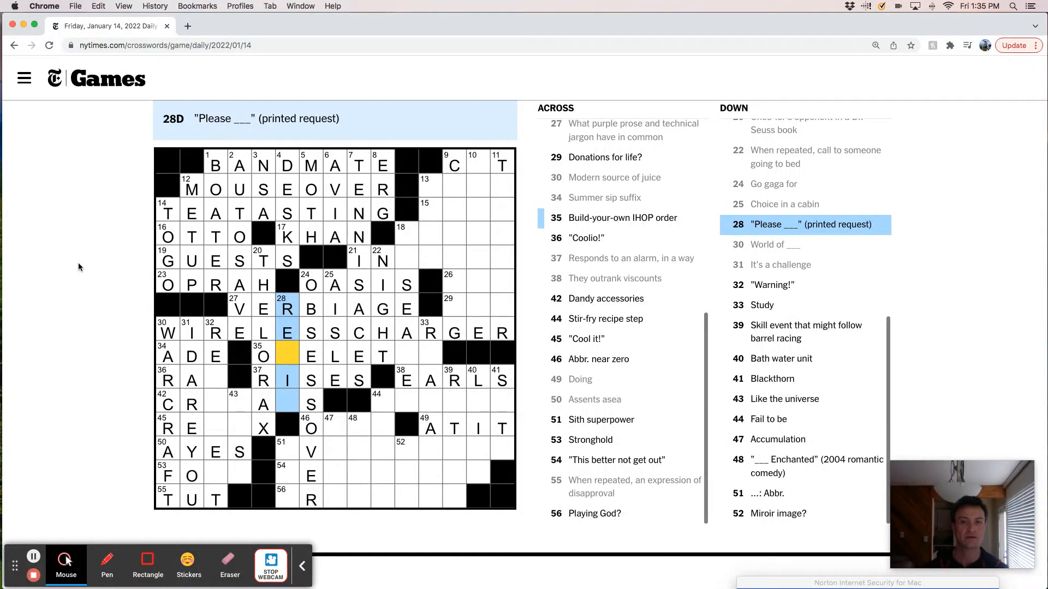
# Fill 35 Across with OMELETTE for the build-your-own IHOP order clue
pyautogui.click(311, 355)
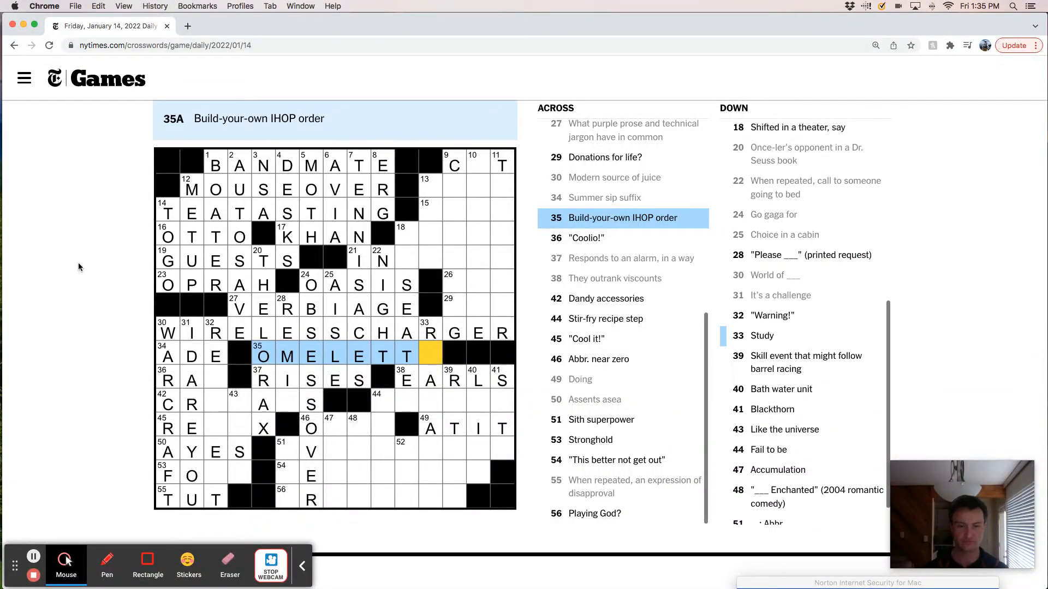
pyautogui.click(286, 309)
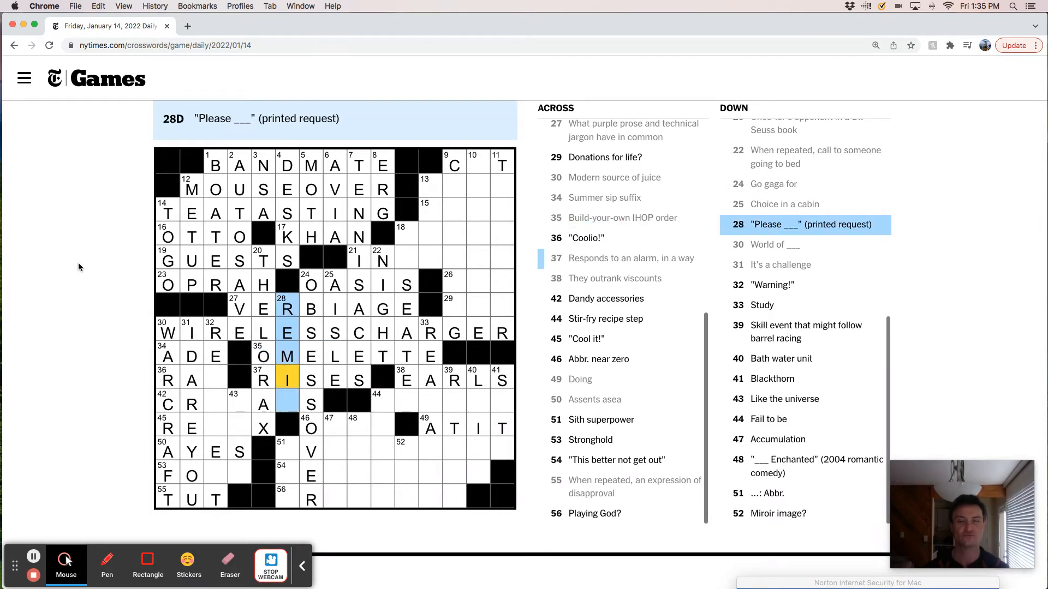
# Enter CRAVATS at 42 Across, RAD at 36 Across and FOR at 53 Across
pyautogui.click(192, 404)
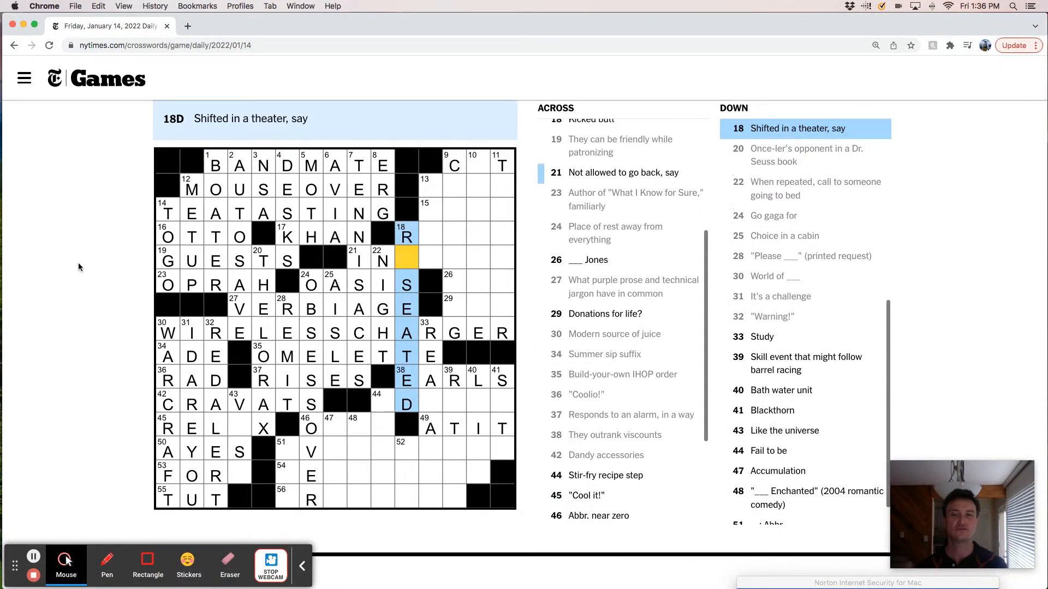
pyautogui.click(356, 260)
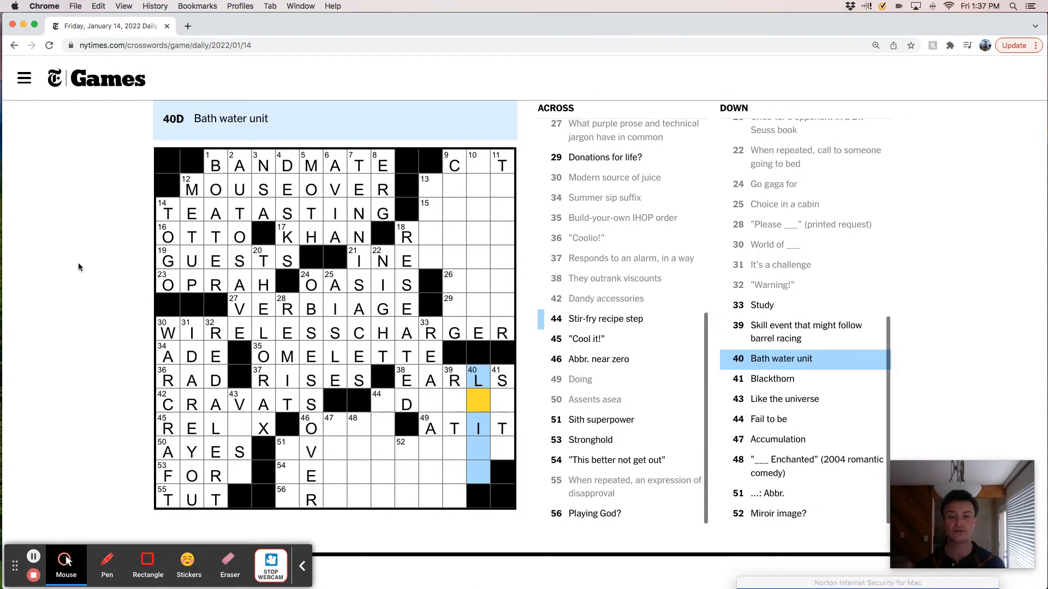
# Fill RELAX at 45 Across, VAST at 43 Down and FORT at 53 Across, erasing ATIT
pyautogui.click(478, 428)
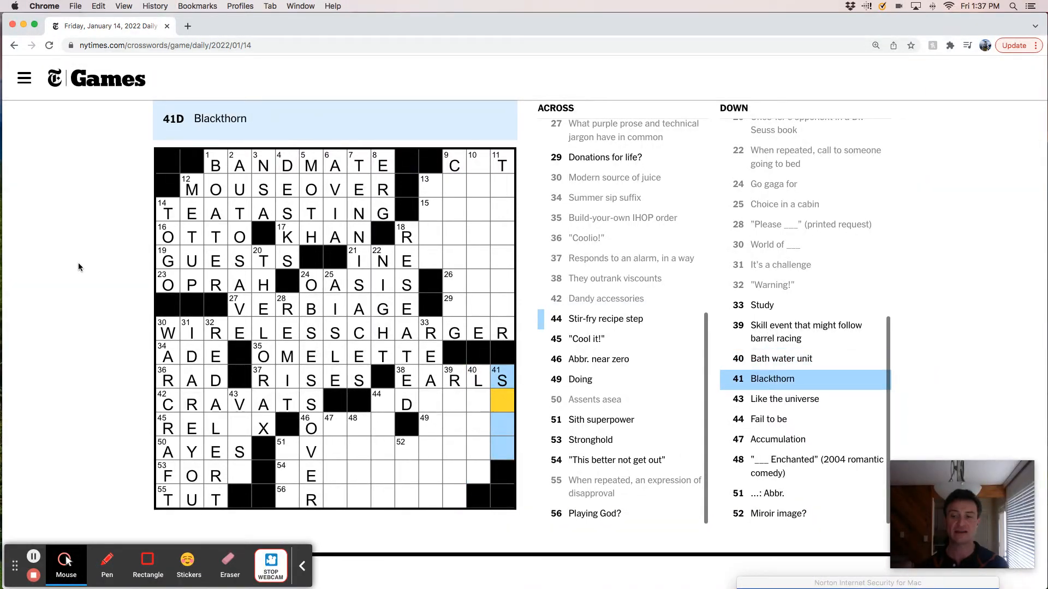
pyautogui.click(238, 403)
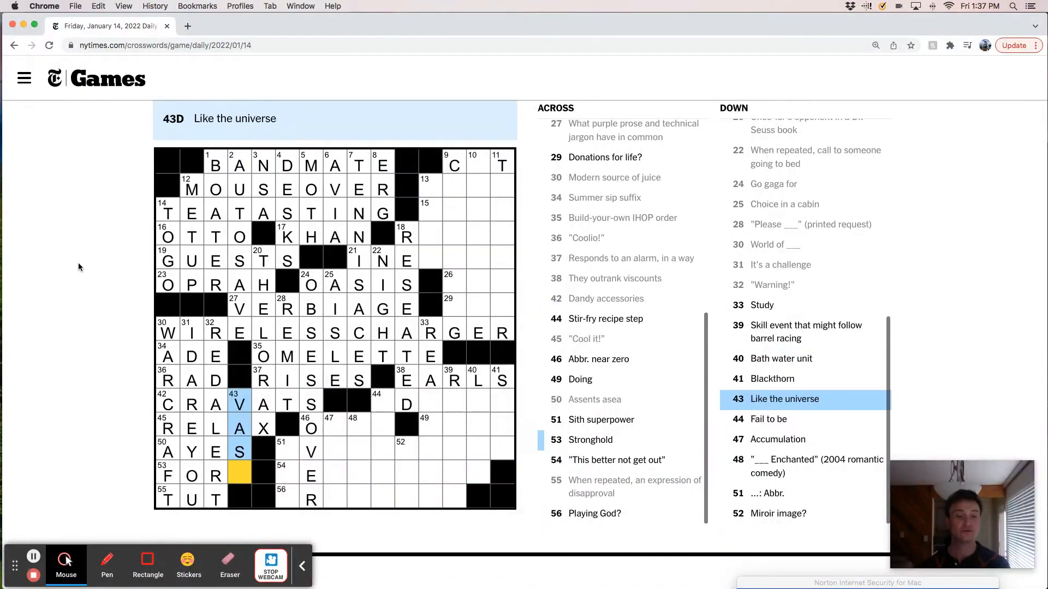
pyautogui.click(383, 402)
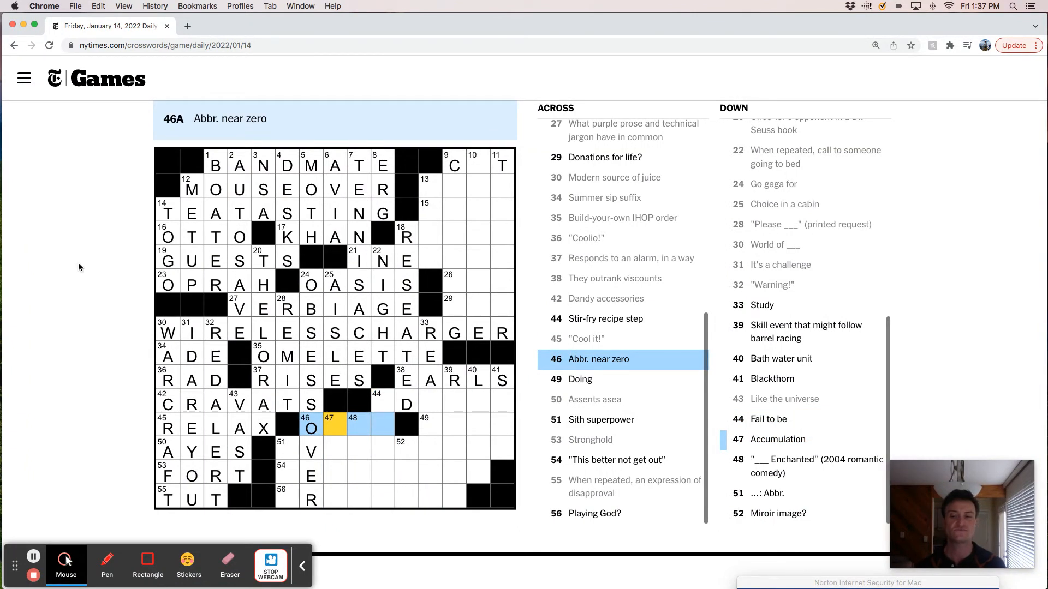
pyautogui.click(333, 426)
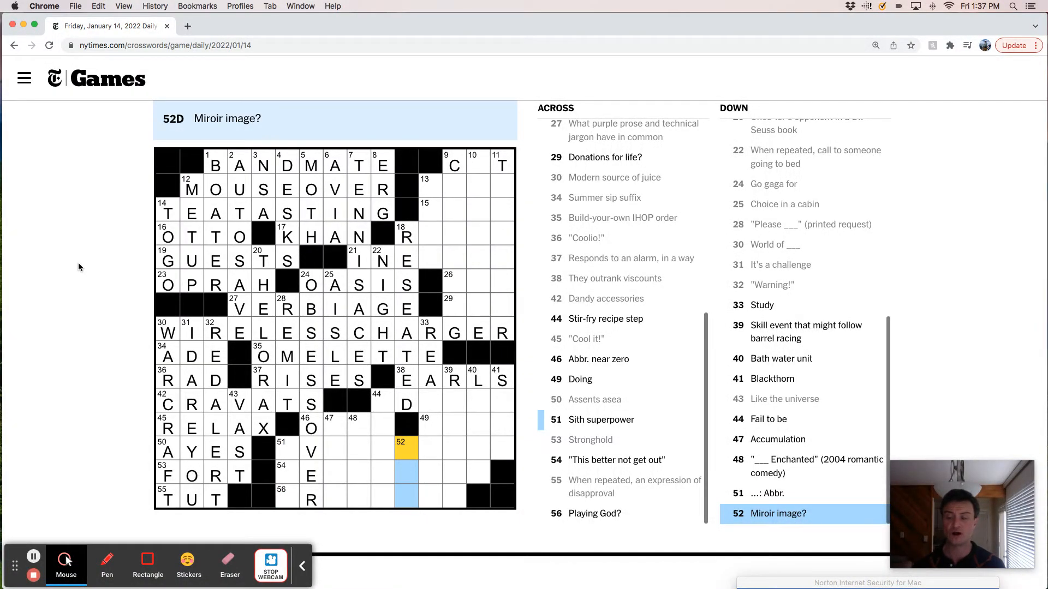
pyautogui.click(311, 452)
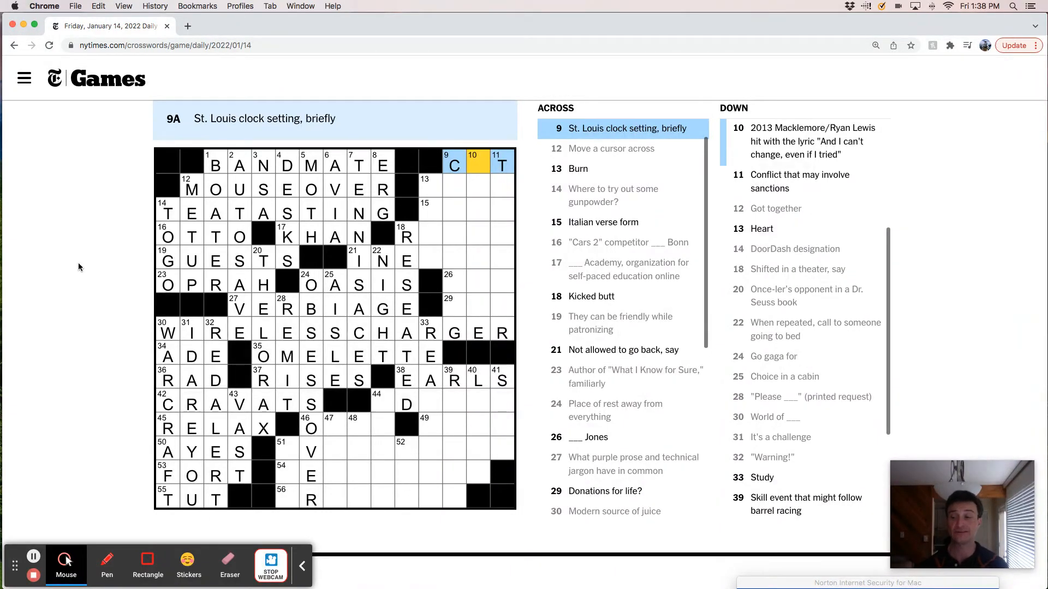
# Enter CHAR at 13 Across and RULED at 18 Across, and extend 21 Across to INEX
pyautogui.click(429, 188)
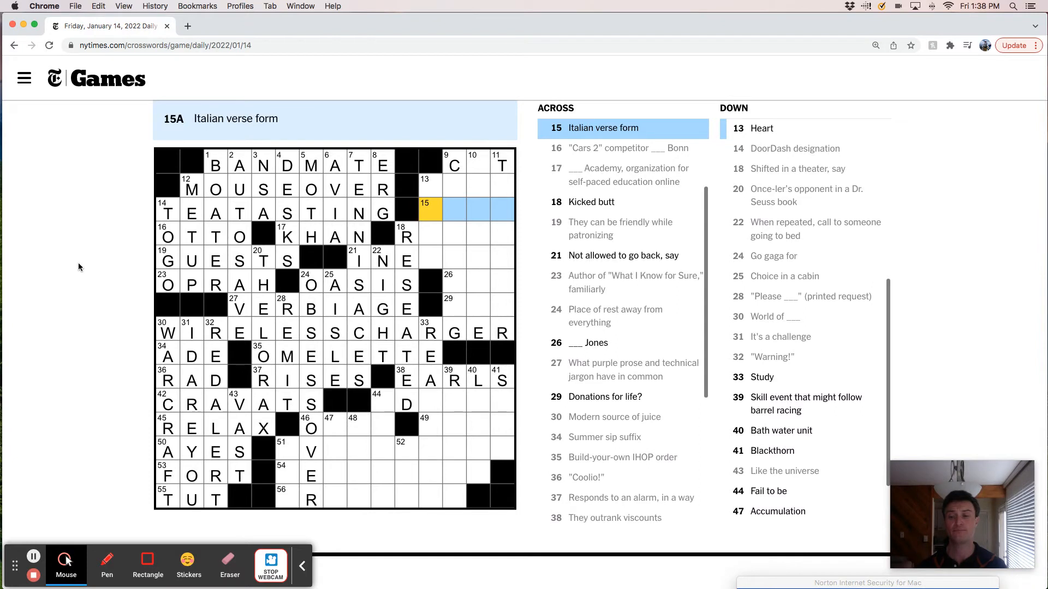
pyautogui.click(406, 235)
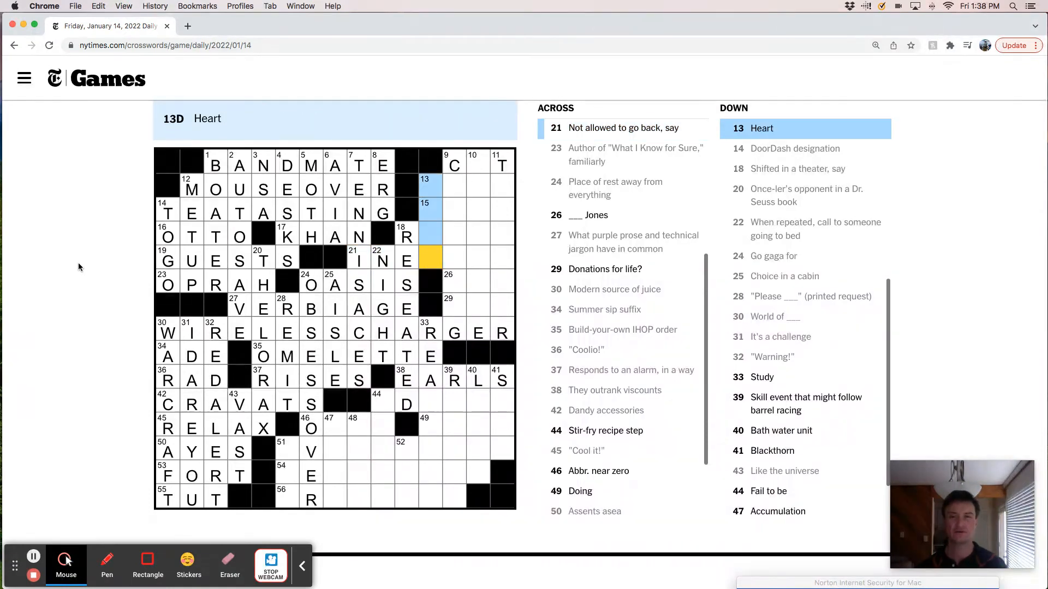
pyautogui.write('D')
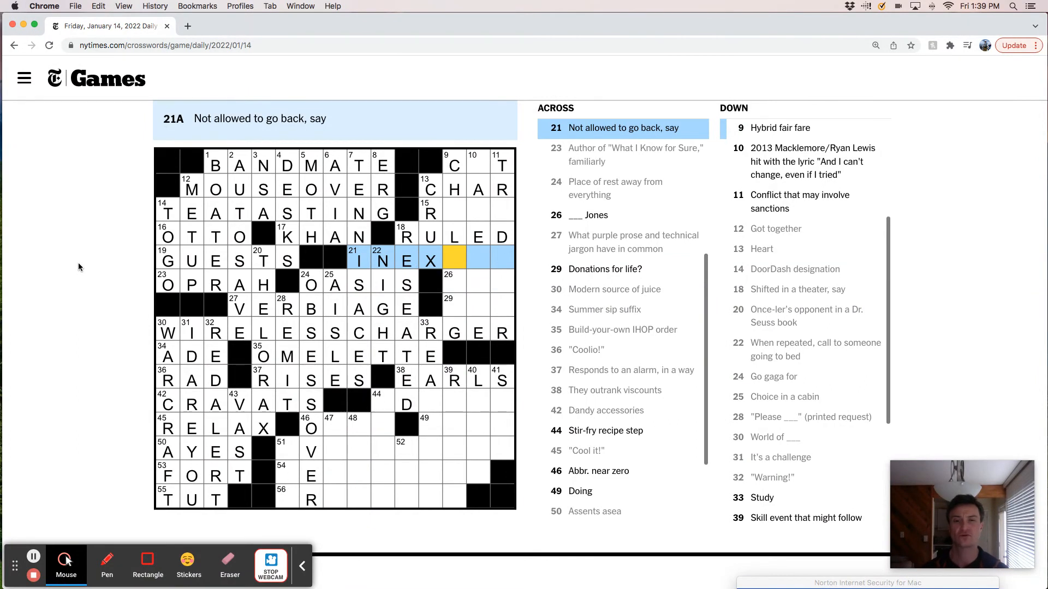
# Complete INEXILE at 21 Across, DOW at 26 Across, OVA at 29 Across and TRADEWAR at 11 Down
pyautogui.click(453, 284)
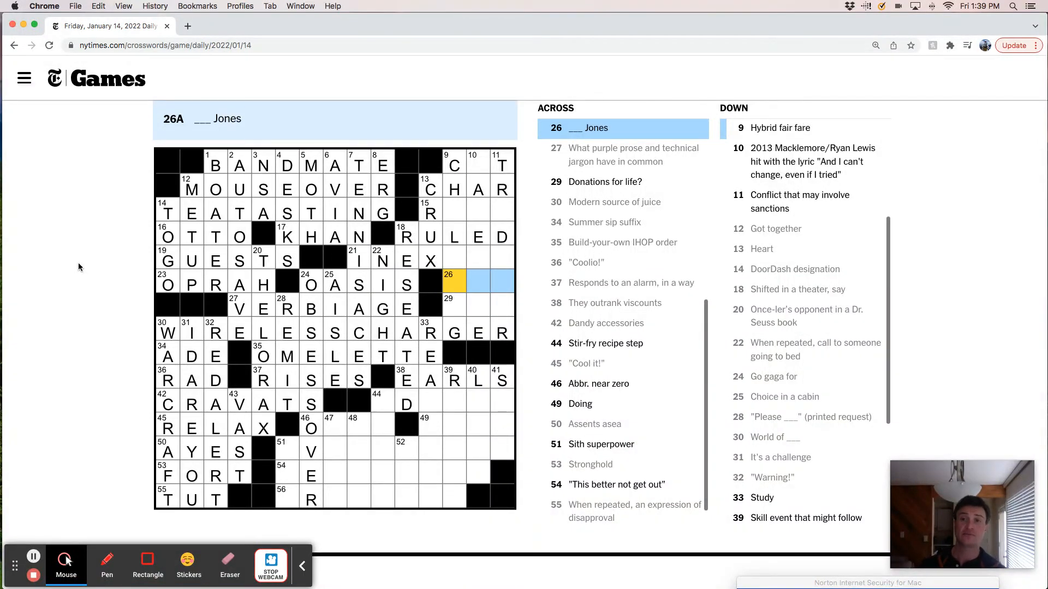
pyautogui.click(502, 165)
pyautogui.write('ADEWA')
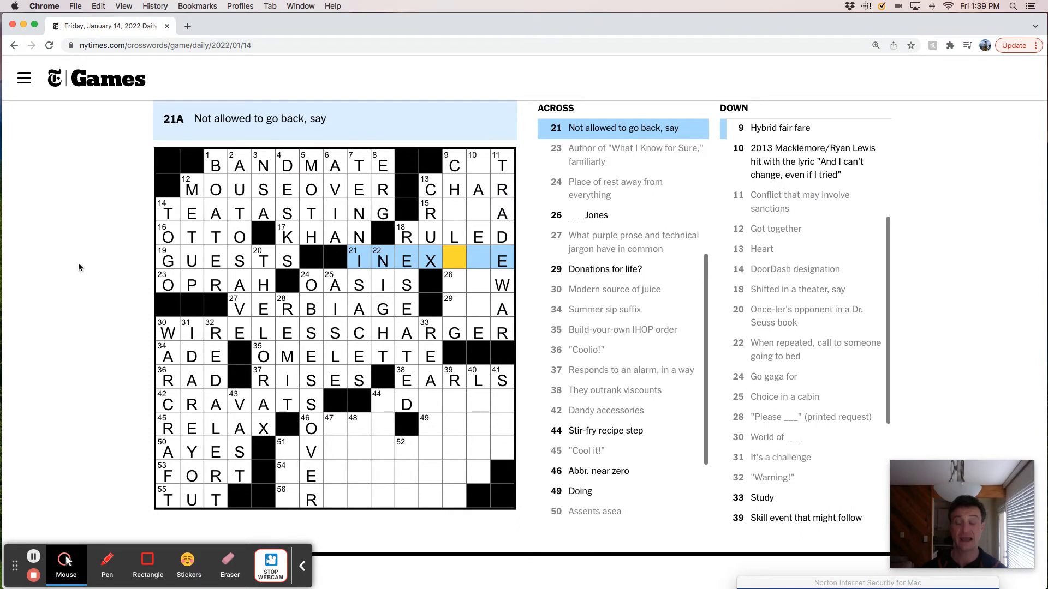
pyautogui.click(453, 283)
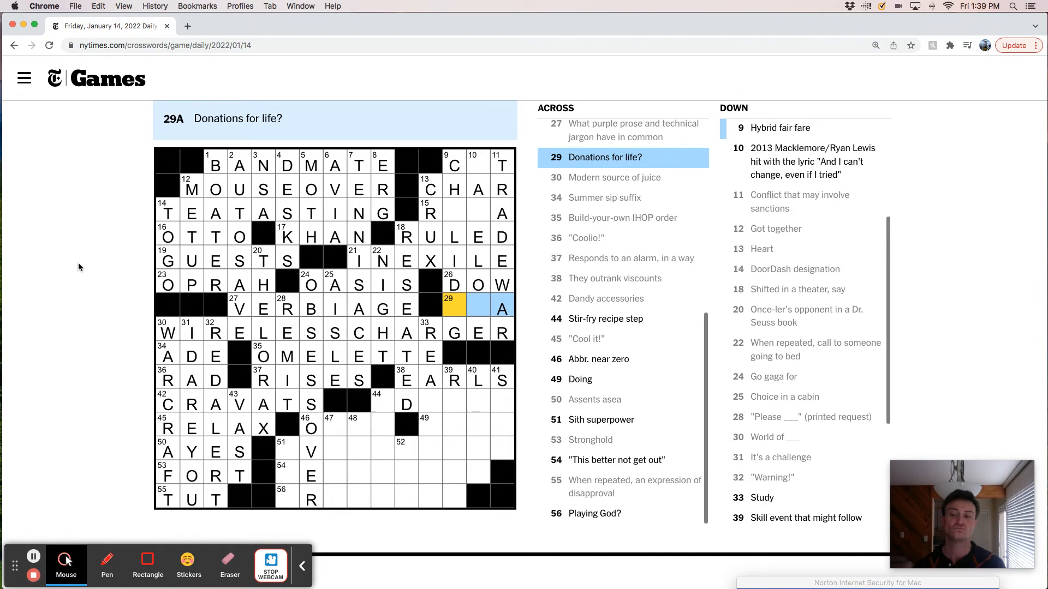
pyautogui.click(453, 165)
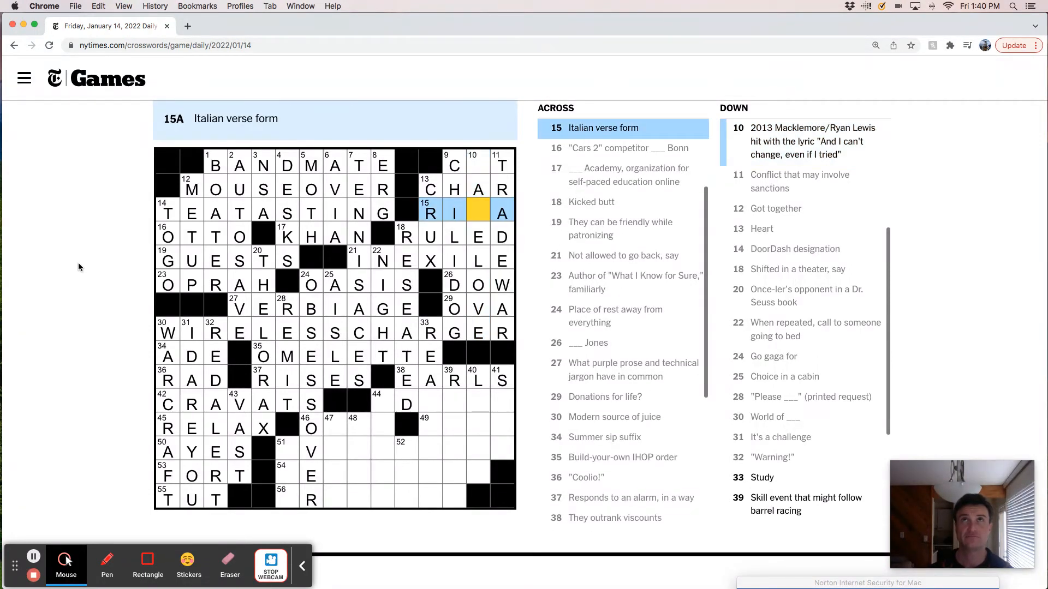
# Enter D and U in 33 Down ('Study'), making it READU with one square open
pyautogui.click(478, 166)
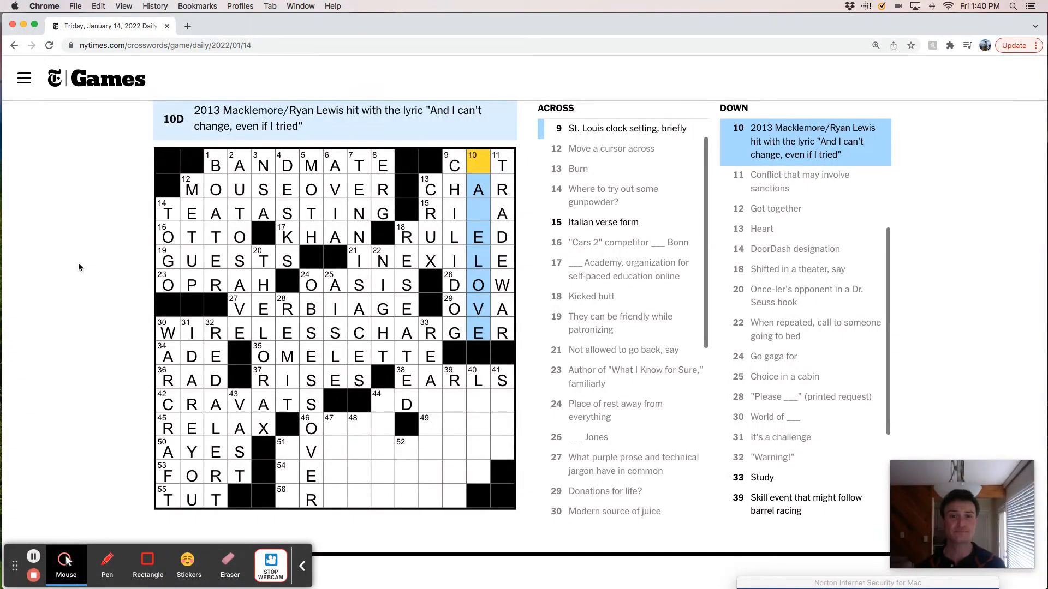
pyautogui.click(453, 165)
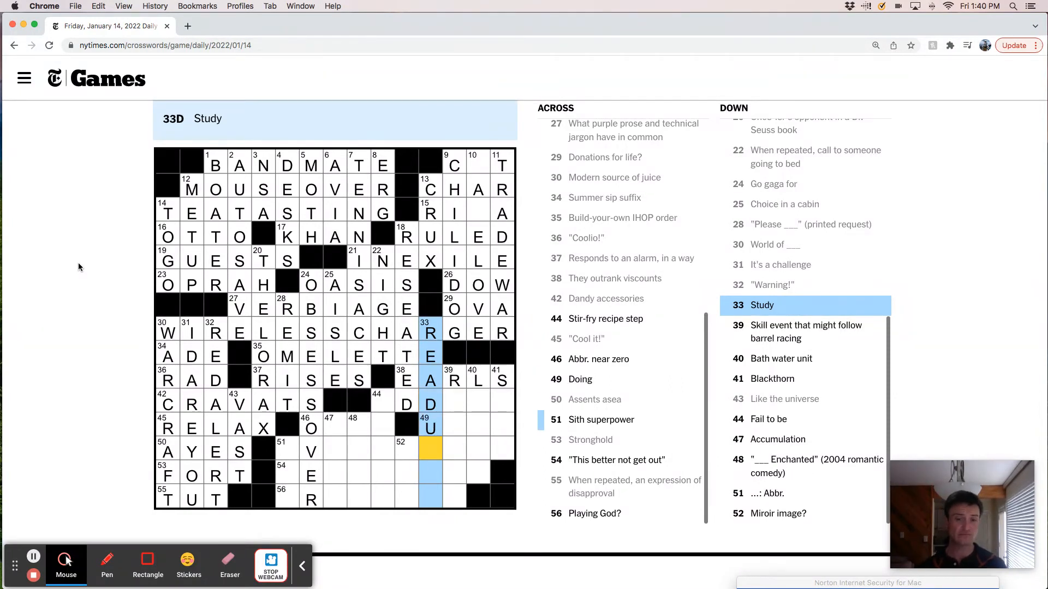
# Survey entries 44, 46, 51 and 54 Across for remaining empty squares
pyautogui.click(453, 380)
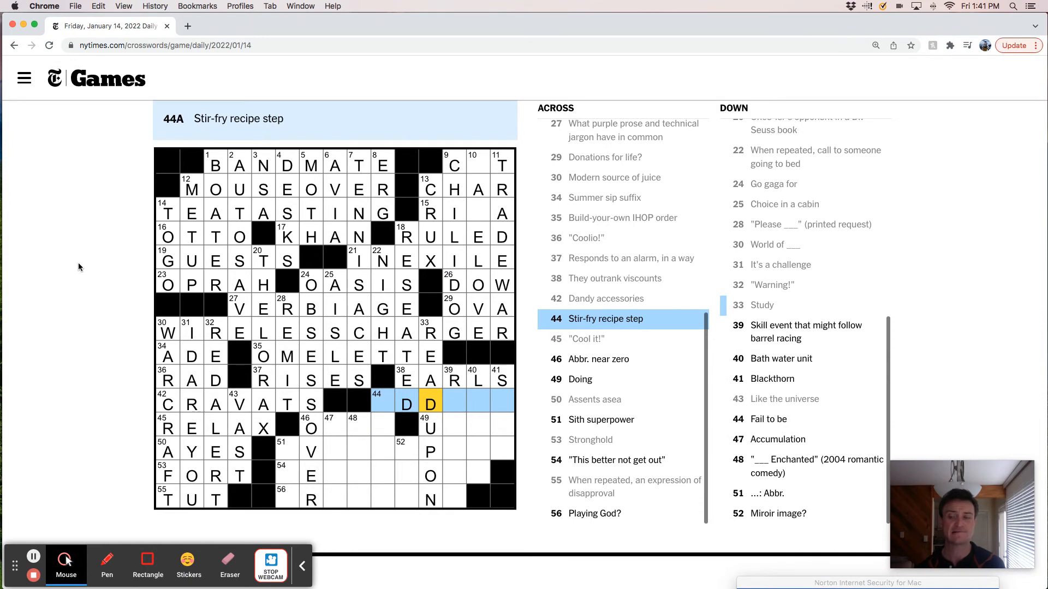
pyautogui.click(382, 402)
pyautogui.write('ARENT')
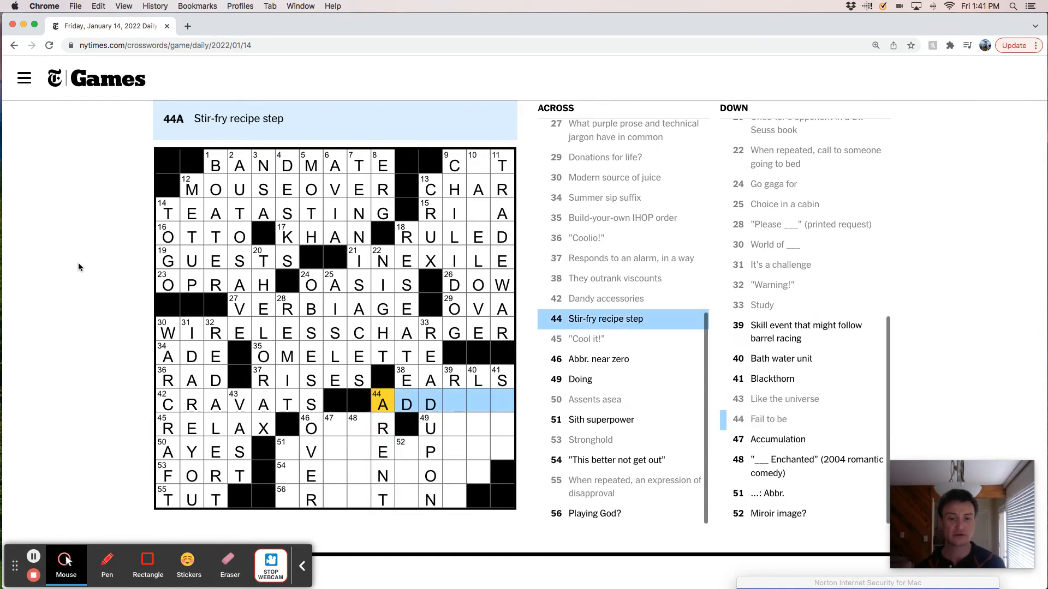
pyautogui.click(333, 428)
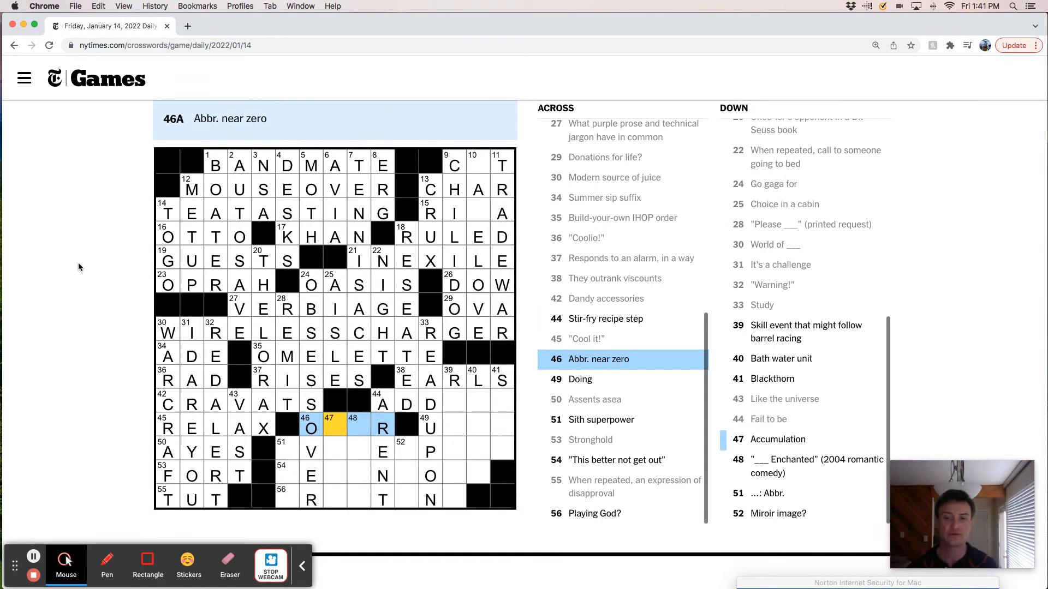
pyautogui.click(354, 428)
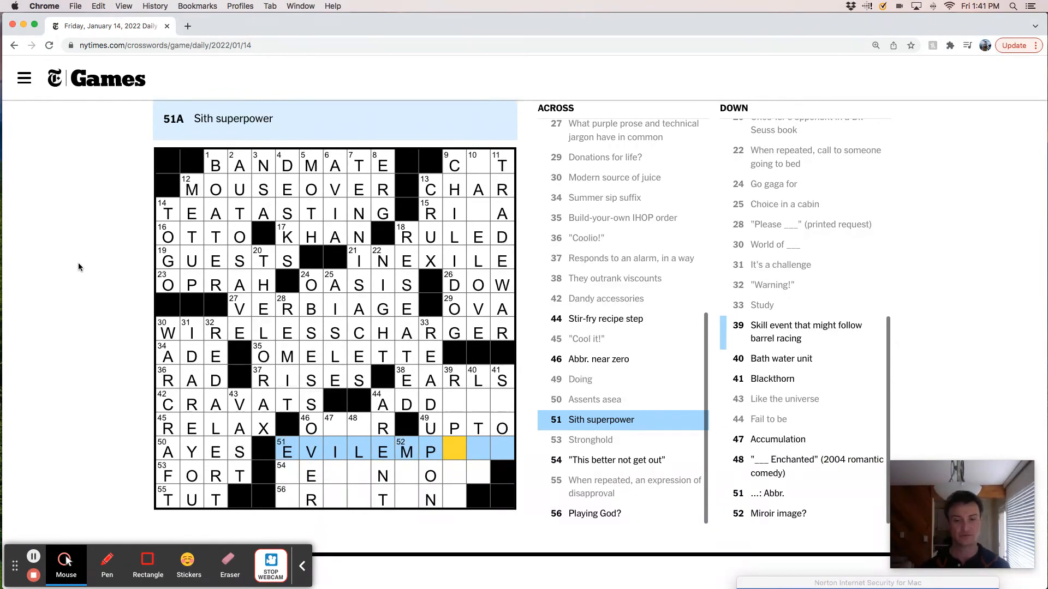
pyautogui.click(311, 475)
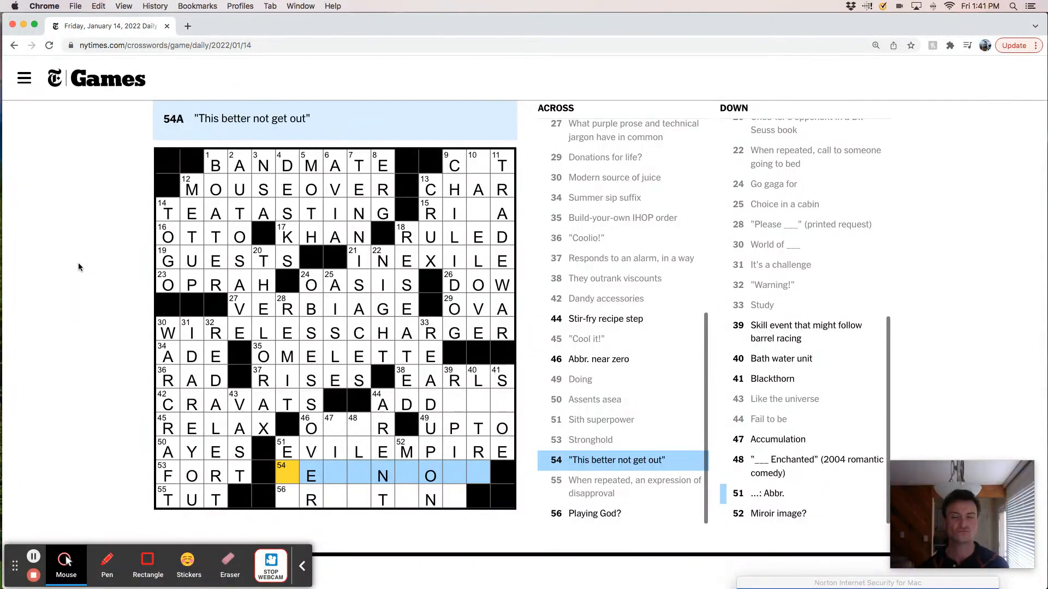
# Enter TEL in 54 Across and ING in another entry, filling the last squares
pyautogui.click(286, 461)
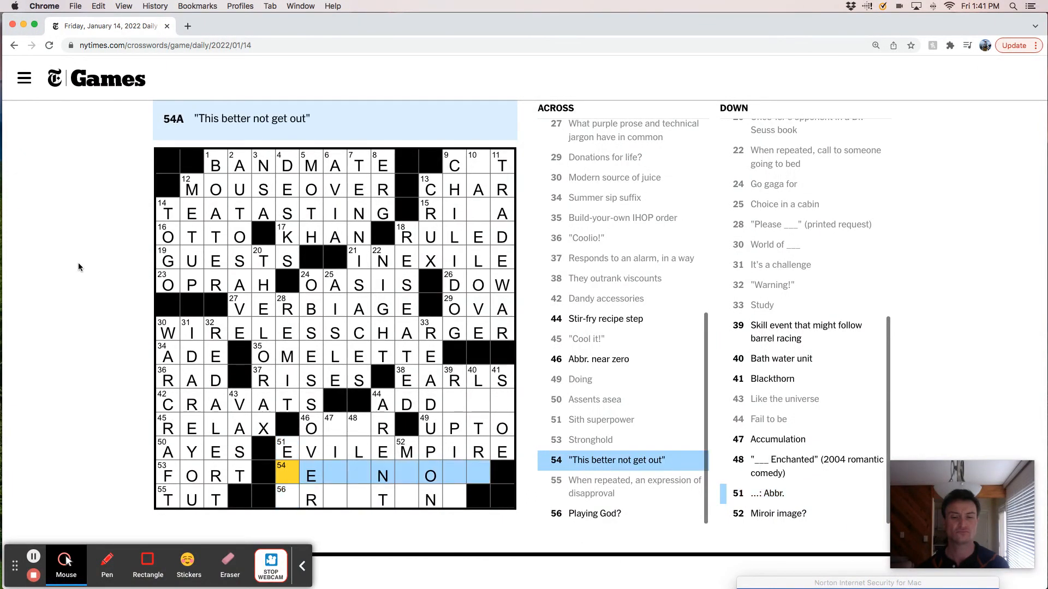
pyautogui.write('TELLNOONE')
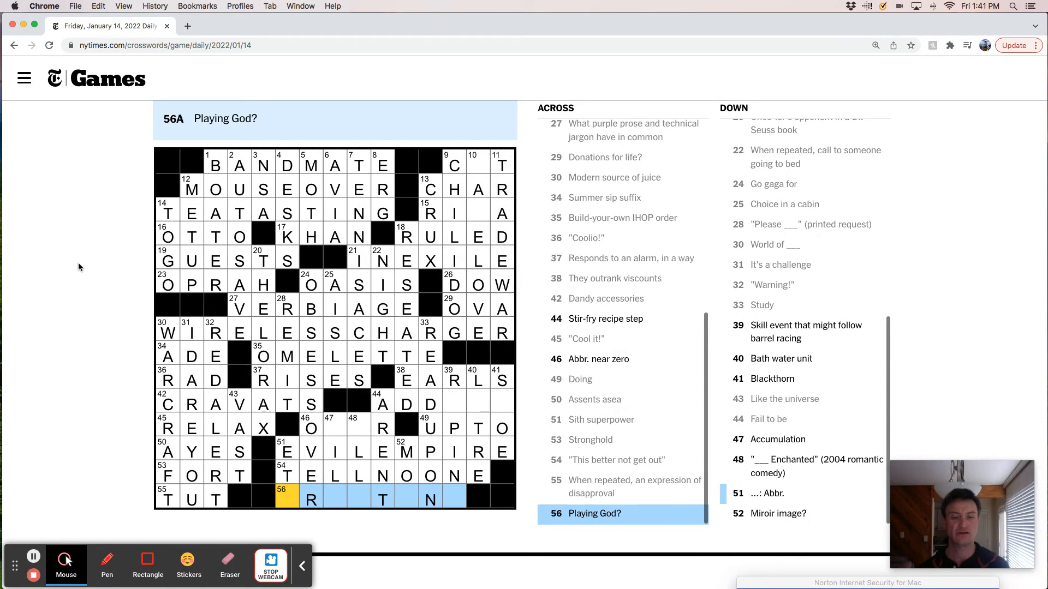
pyautogui.click(383, 500)
pyautogui.write('CREA')
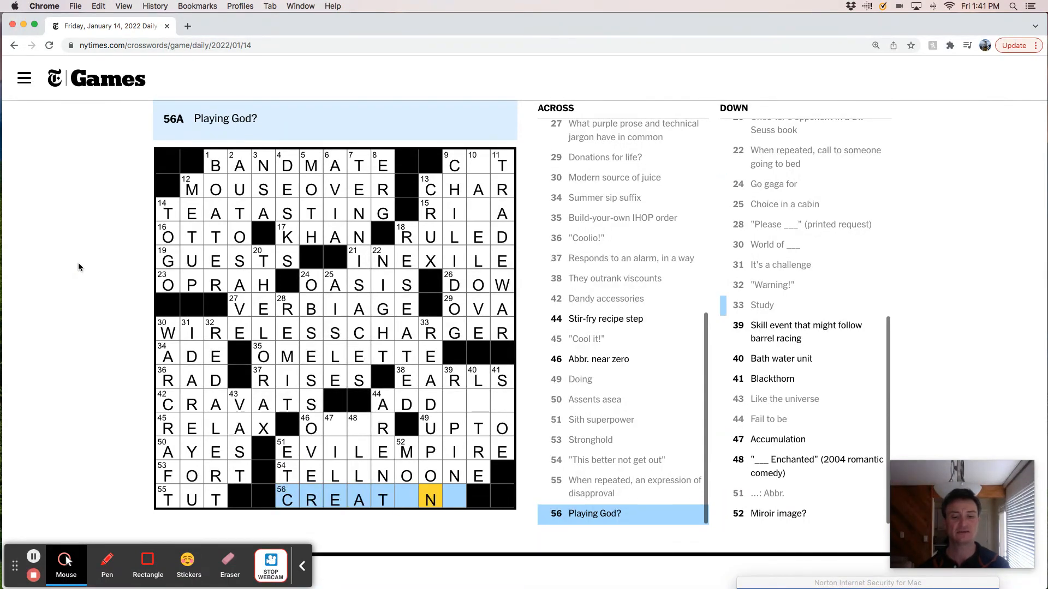
pyautogui.write('ING')
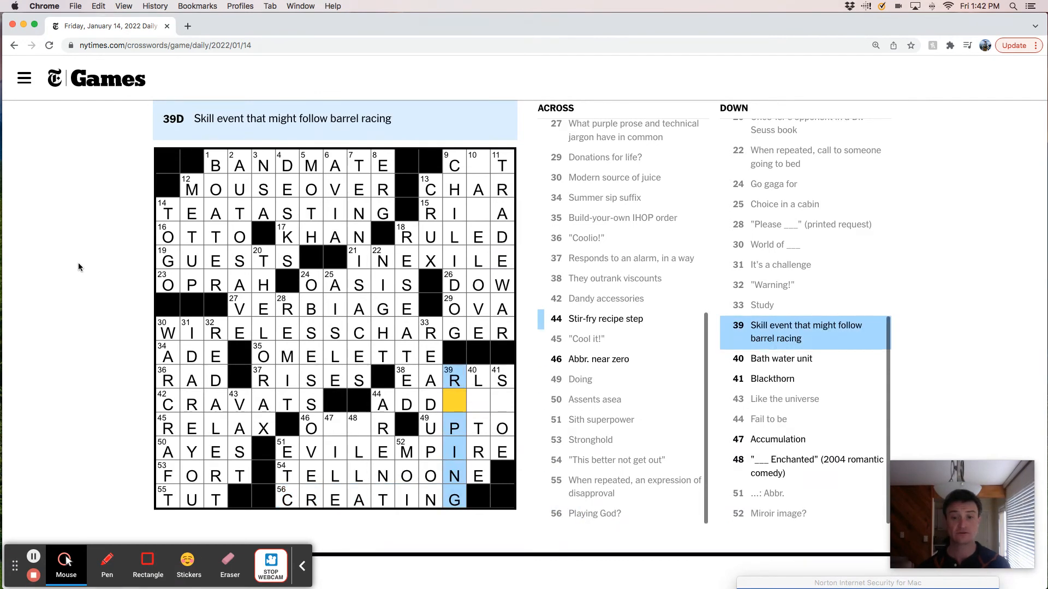
pyautogui.click(477, 380)
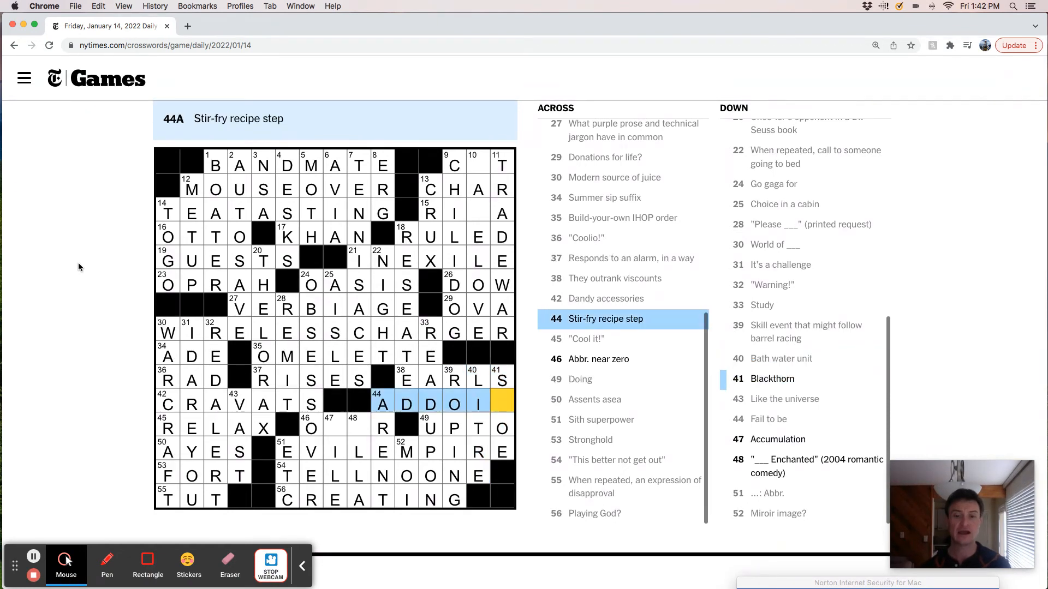
pyautogui.click(502, 380)
pyautogui.write('L')
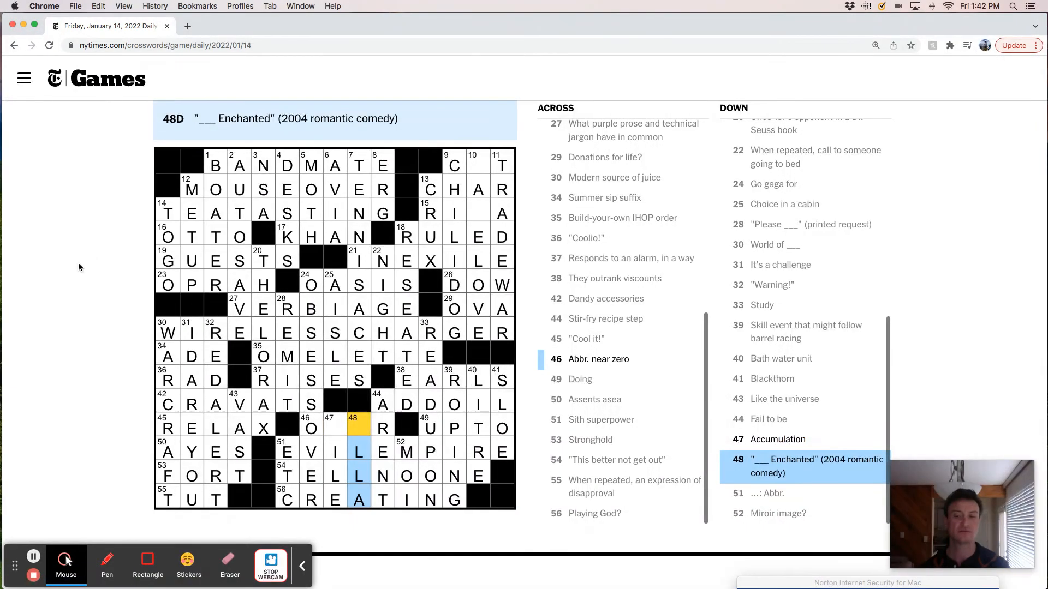
pyautogui.click(311, 428)
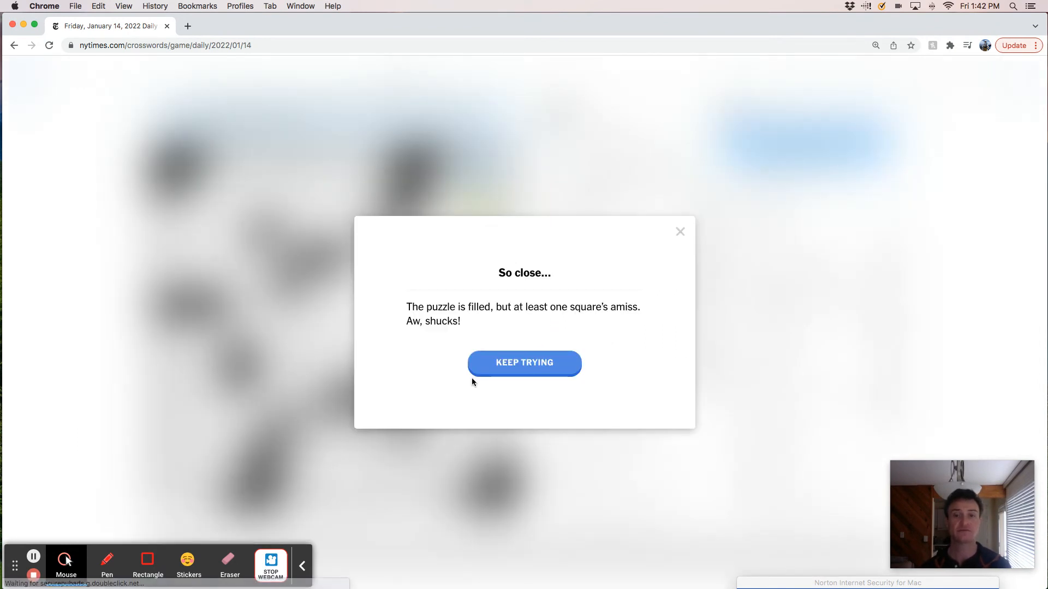
# Dismiss the 'So close...' notice and select 10 Down to fix its wrong letter
pyautogui.click(524, 365)
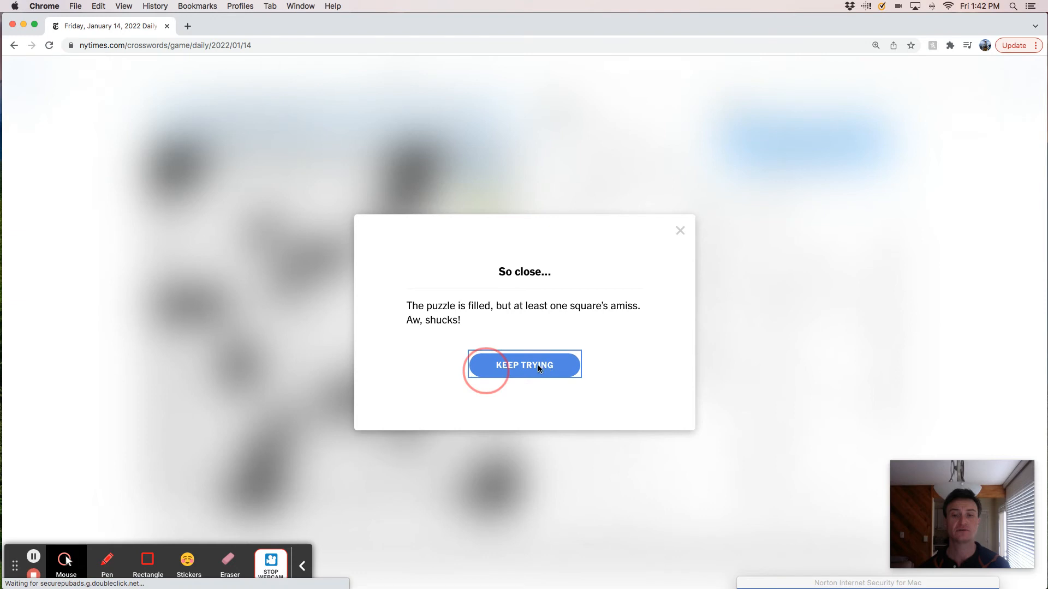
pyautogui.click(524, 365)
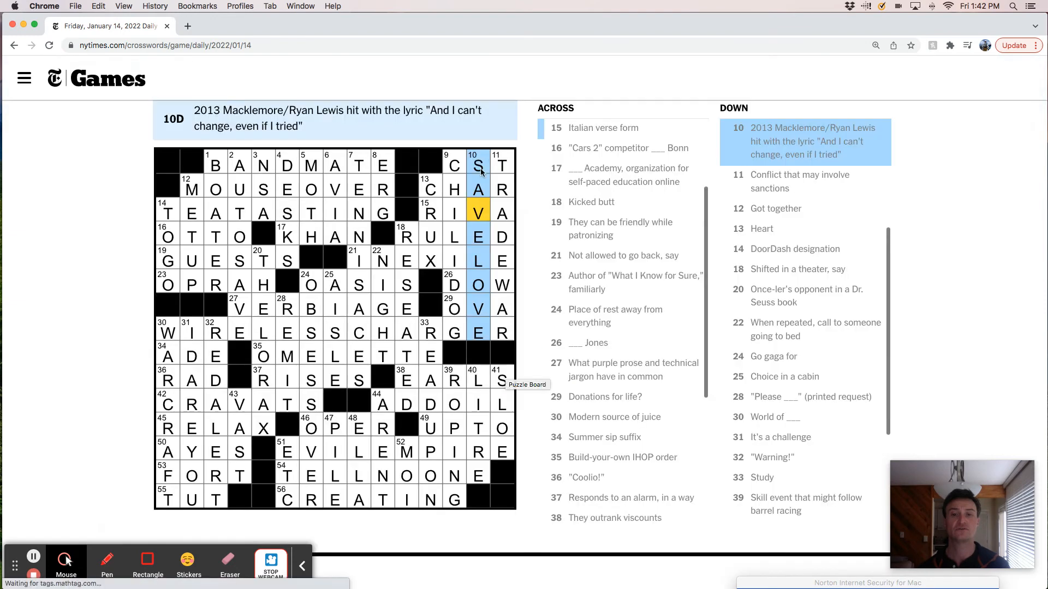
pyautogui.moveTo(488, 210)
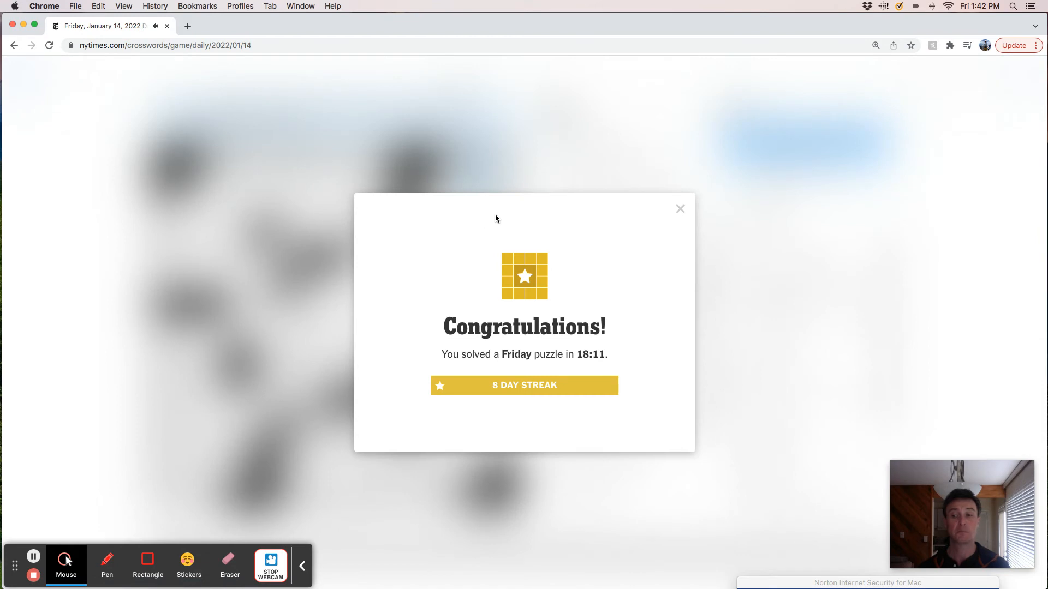
# Close the Congratulations dialog and scroll down the page
pyautogui.click(680, 208)
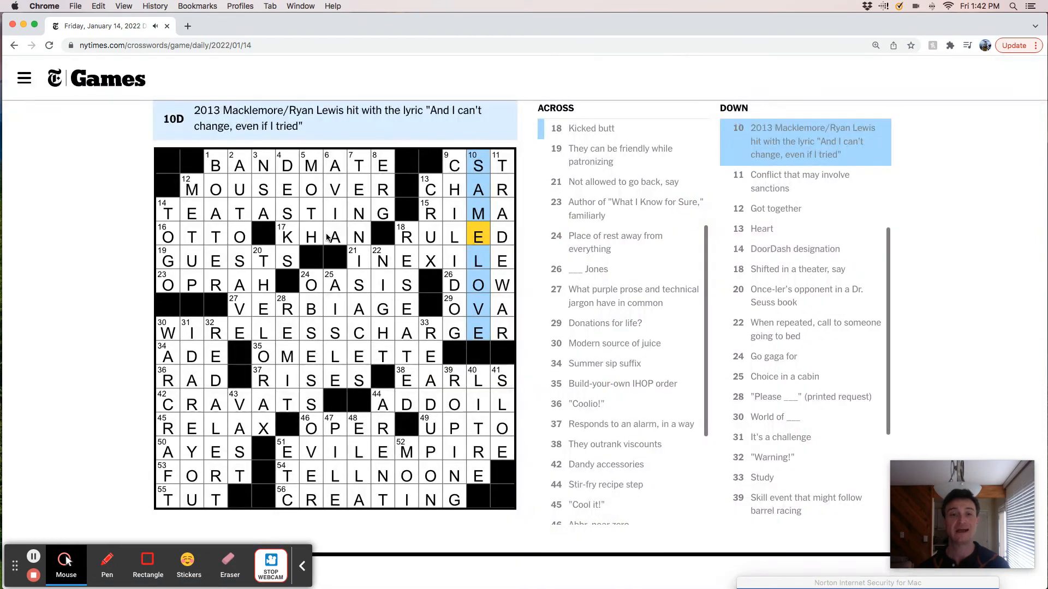
pyautogui.moveTo(147, 262)
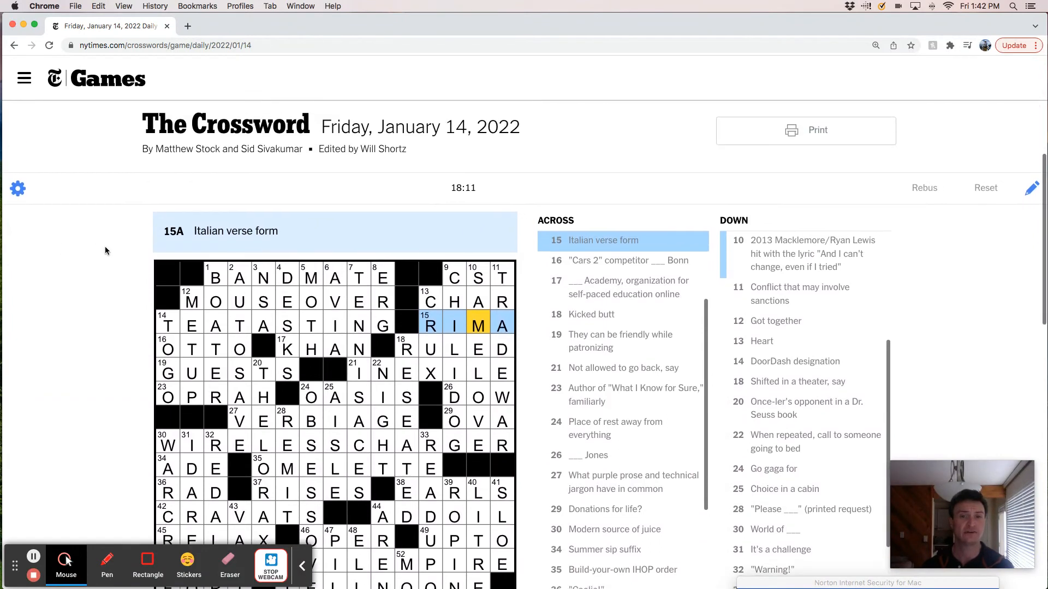
pyautogui.scroll(-3)
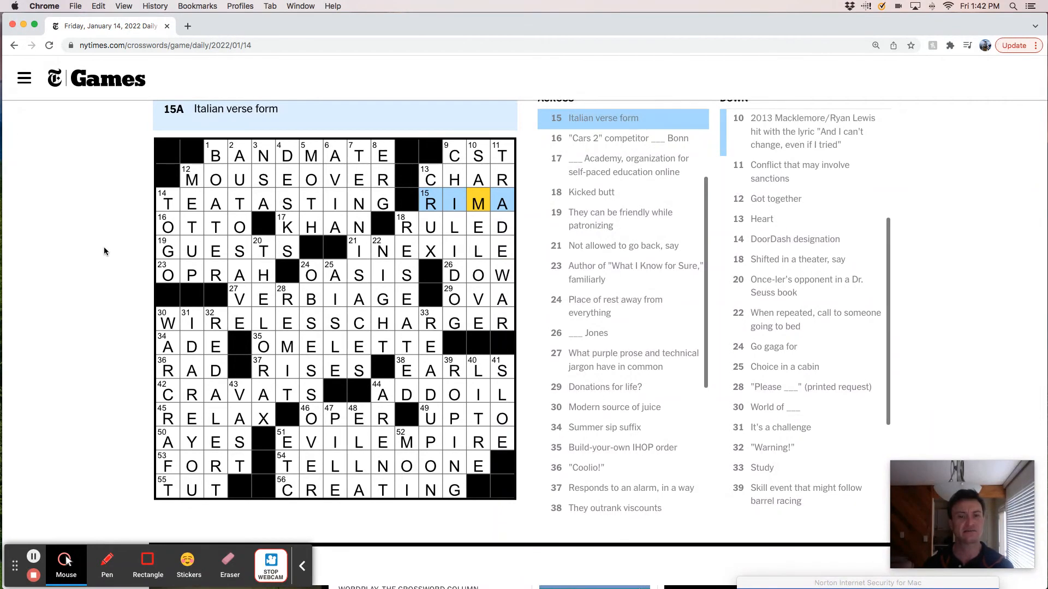
pyautogui.moveTo(148, 256)
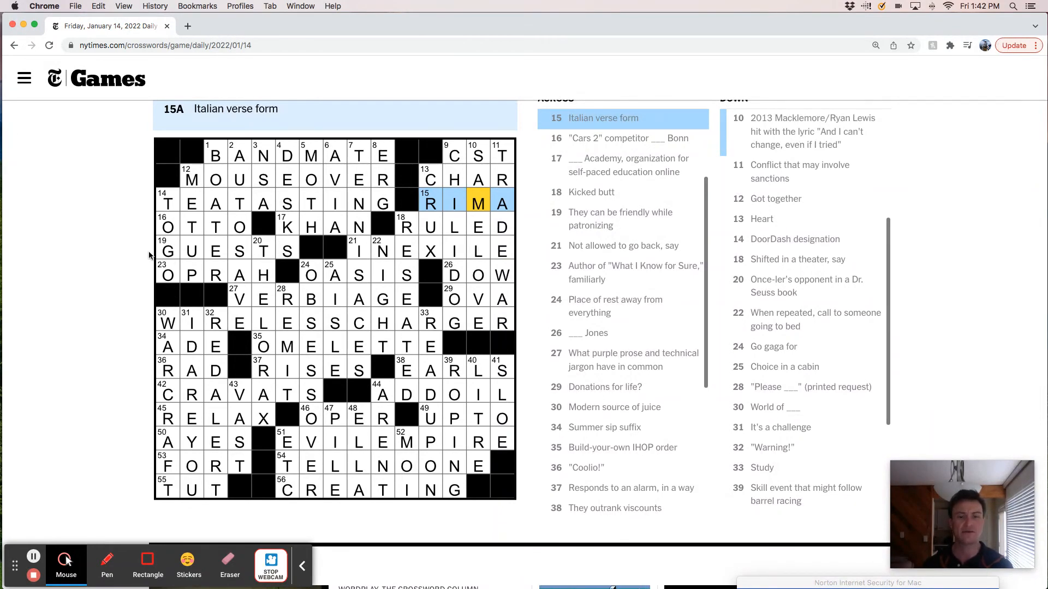
pyautogui.moveTo(252, 173)
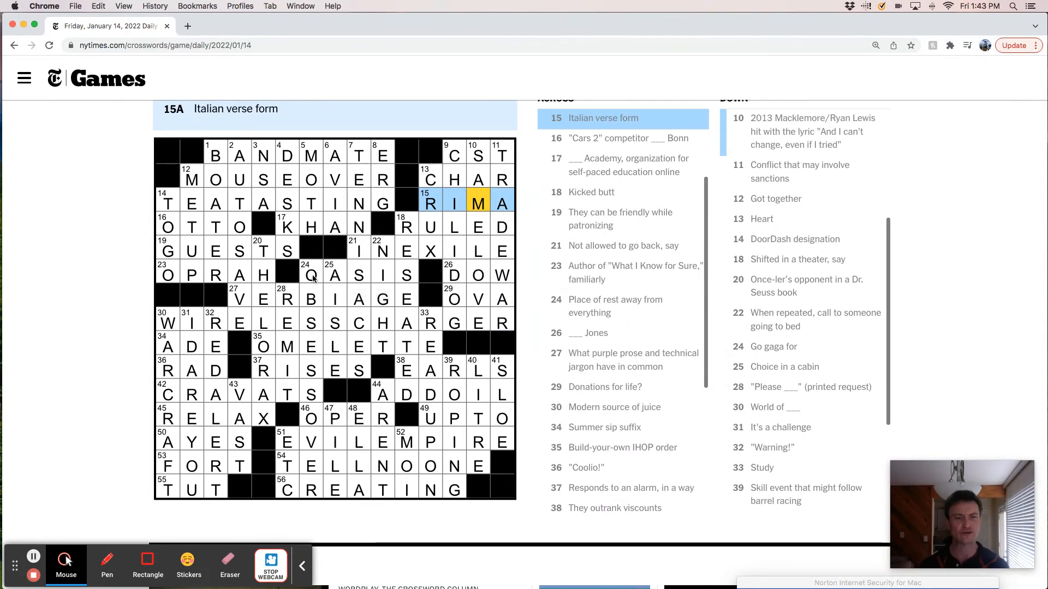
# Review the answers MOUSEOVER (12 Across), LITRE (40 Down) and TEATASTING (14 Across)
pyautogui.click(310, 274)
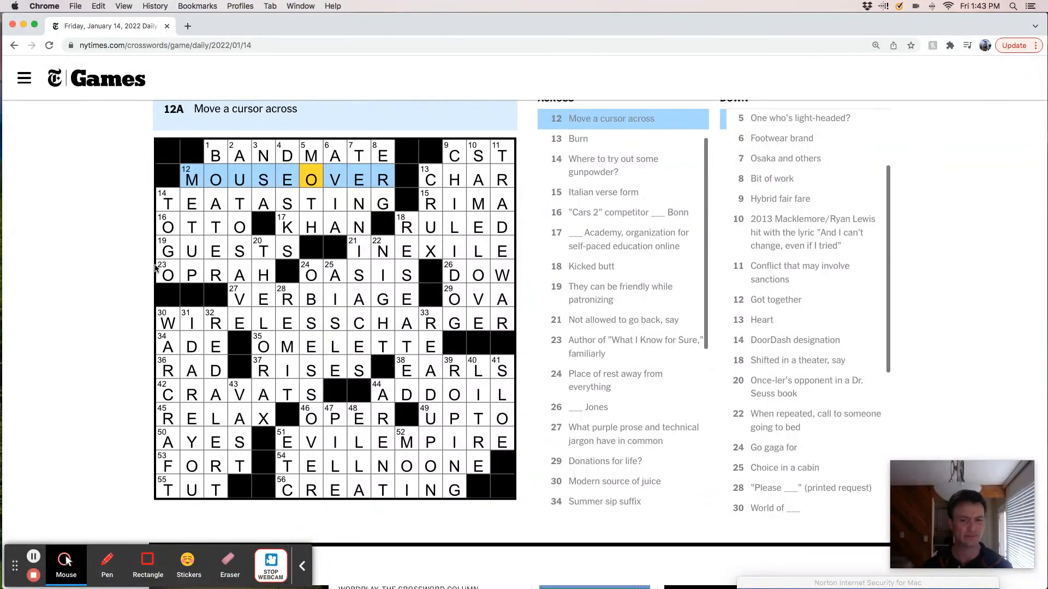
pyautogui.click(479, 370)
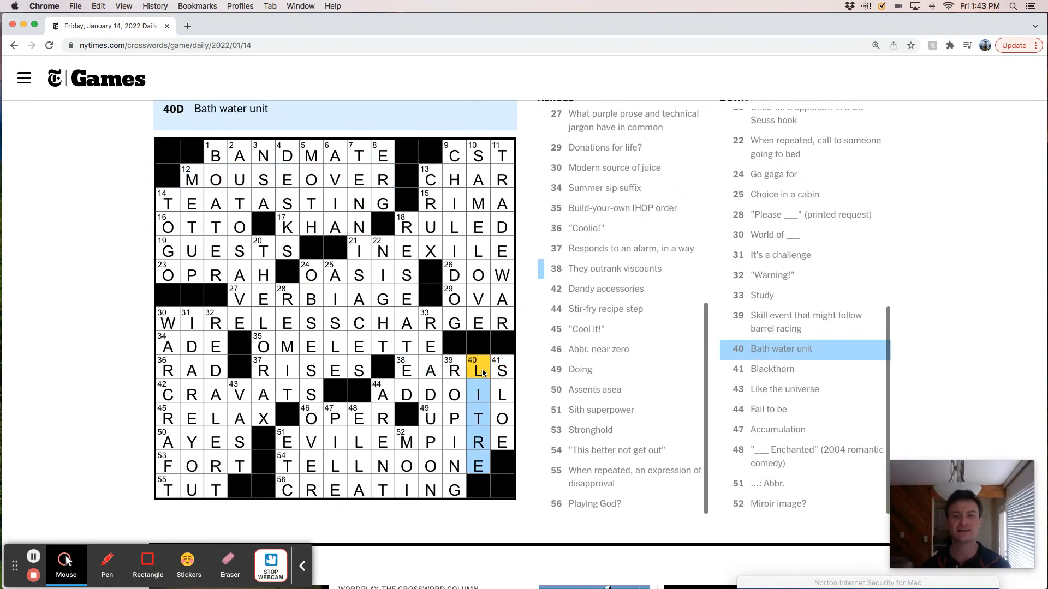
pyautogui.moveTo(478, 371)
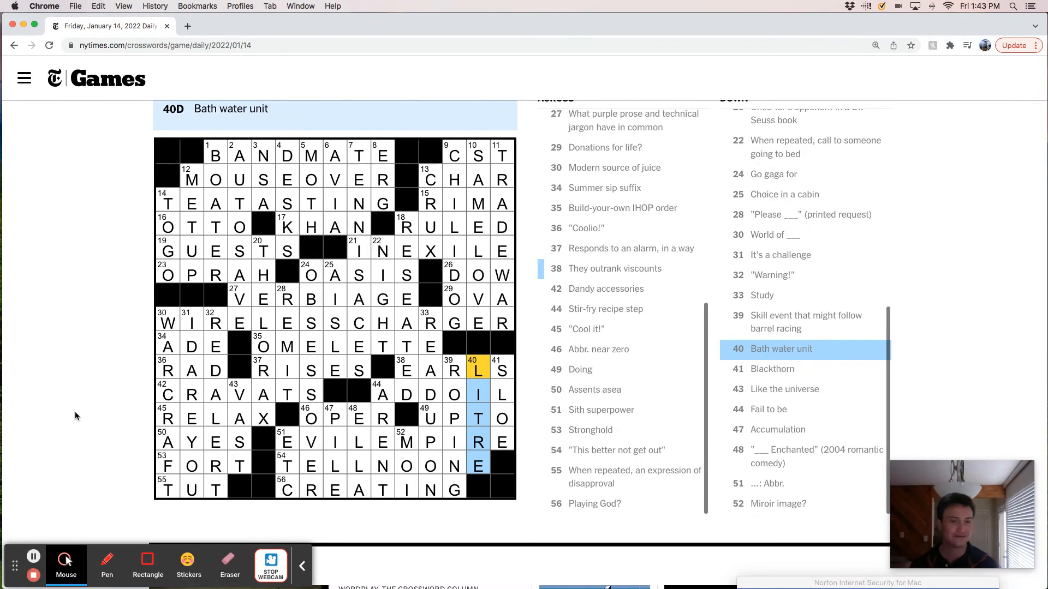
pyautogui.moveTo(92, 411)
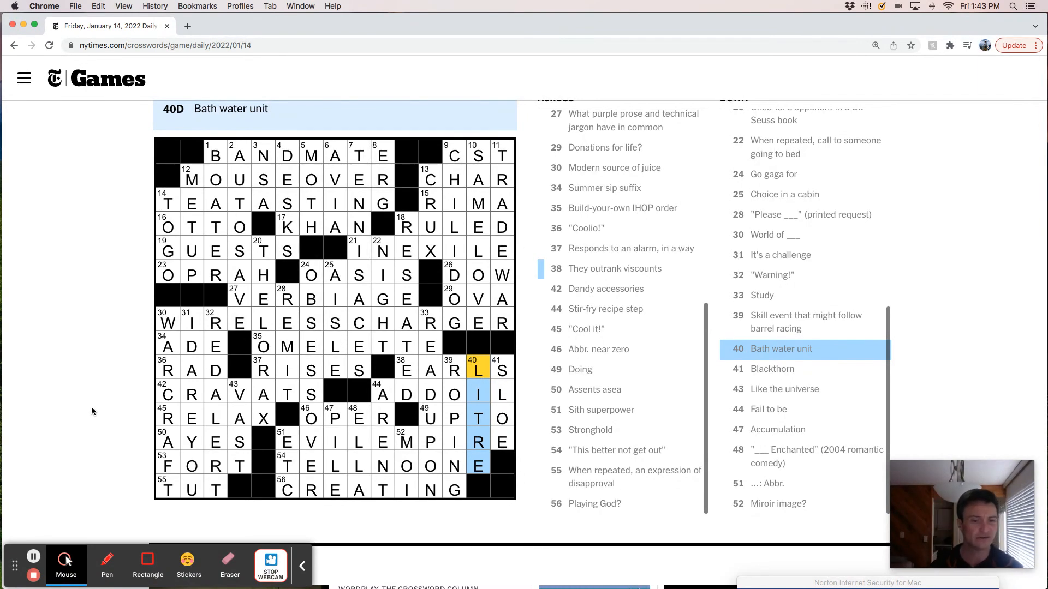
pyautogui.click(167, 369)
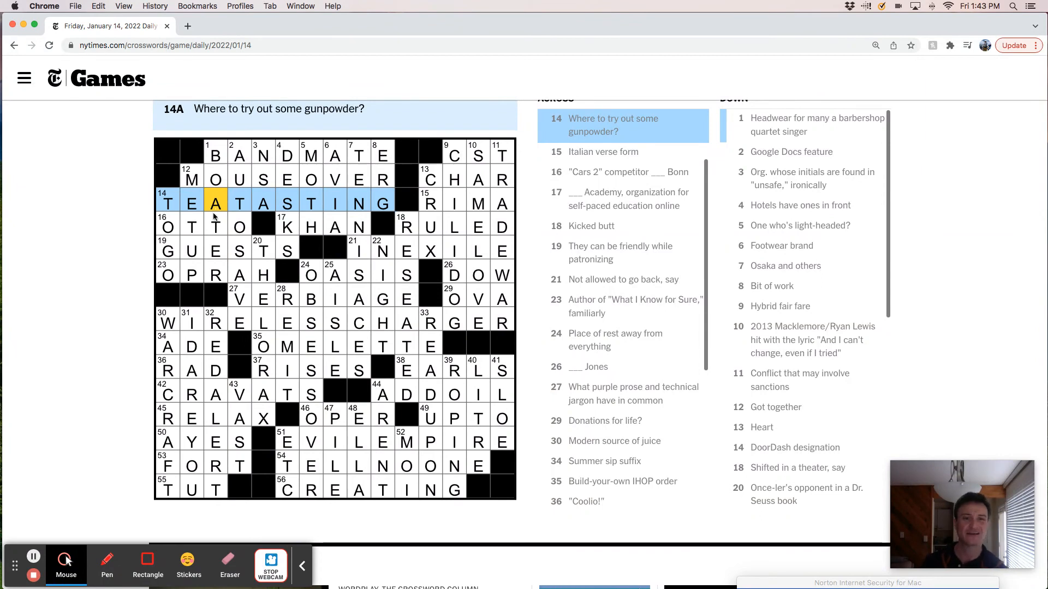
# Review OTTO (16 Across) and OPRAH (23 Across), scrolling down the page
pyautogui.click(216, 226)
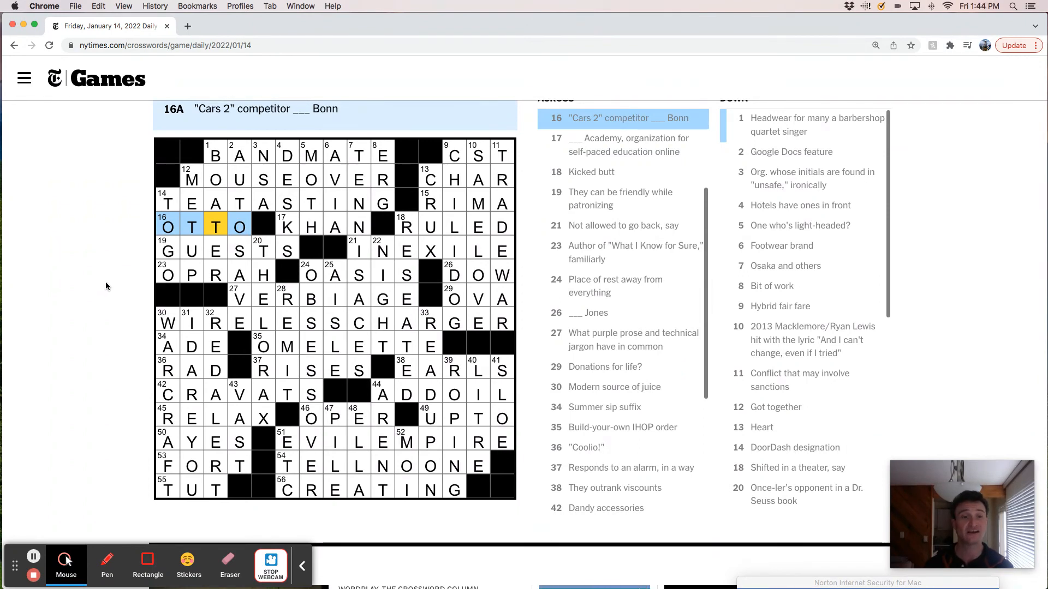
pyautogui.click(191, 274)
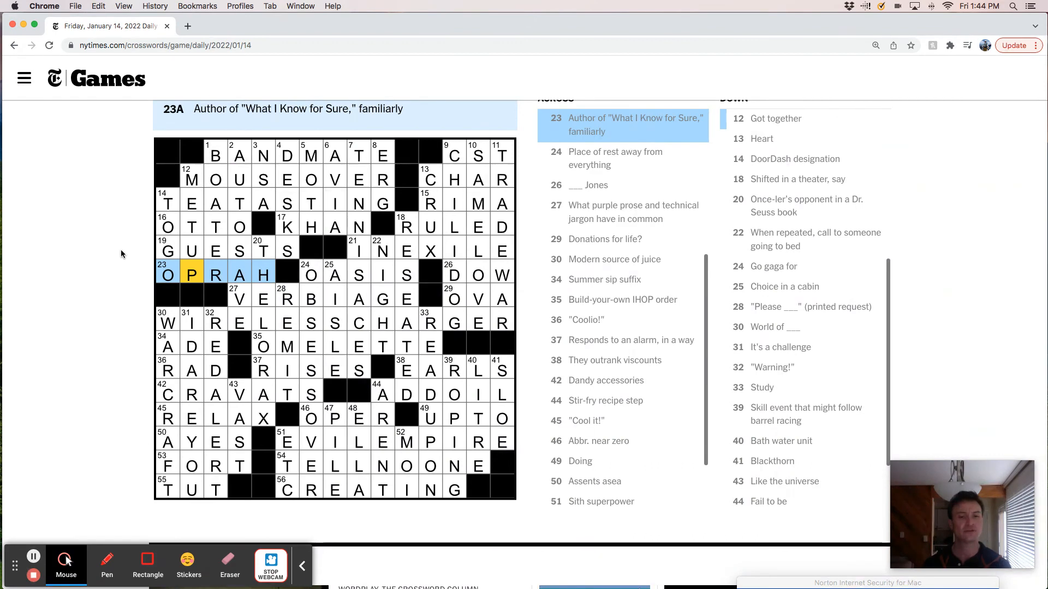
pyautogui.scroll(-3)
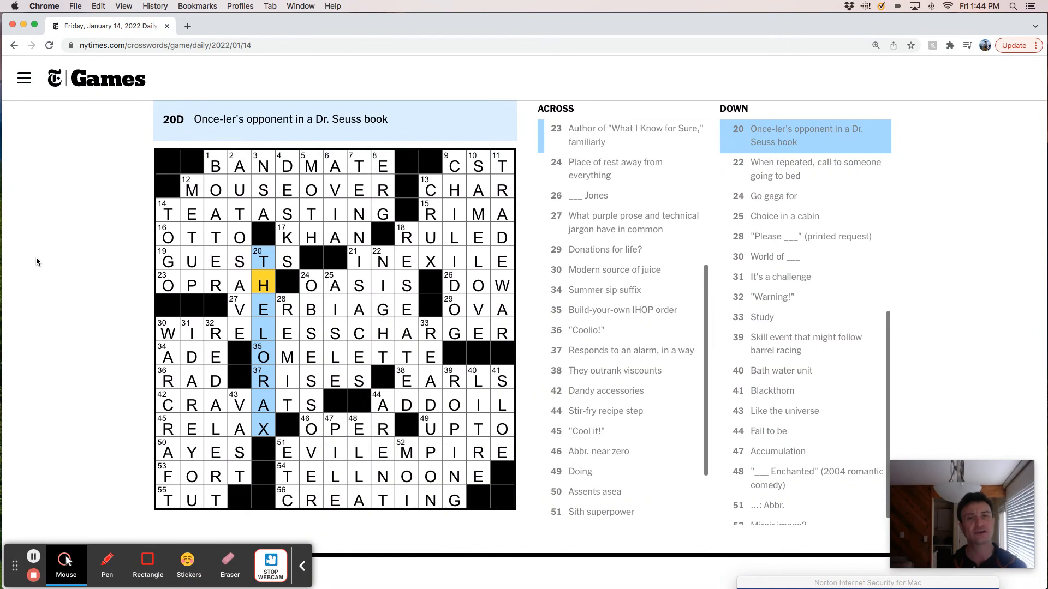
pyautogui.moveTo(28, 268)
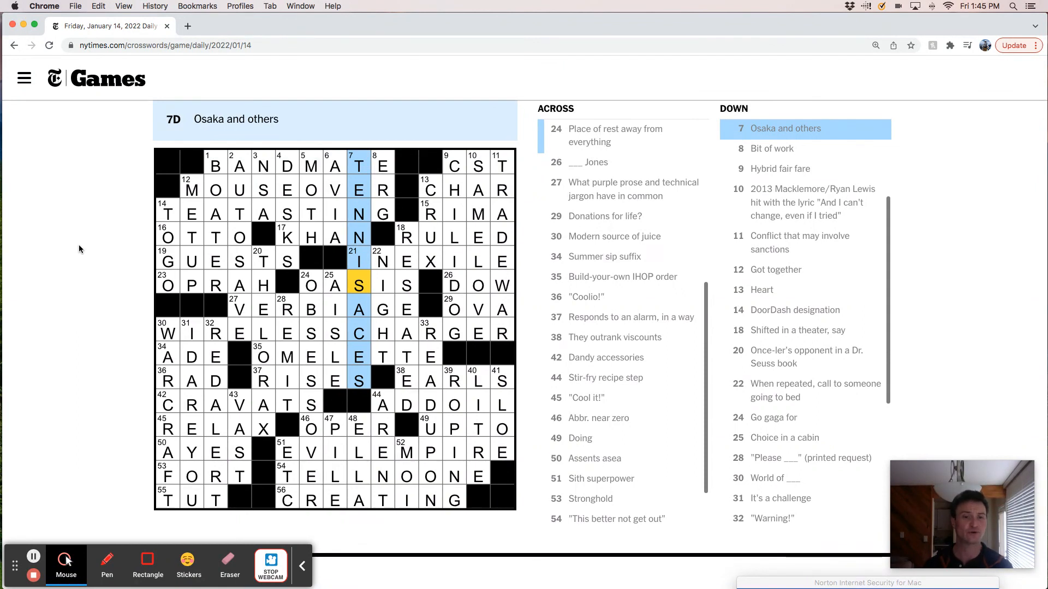
pyautogui.scroll(-3)
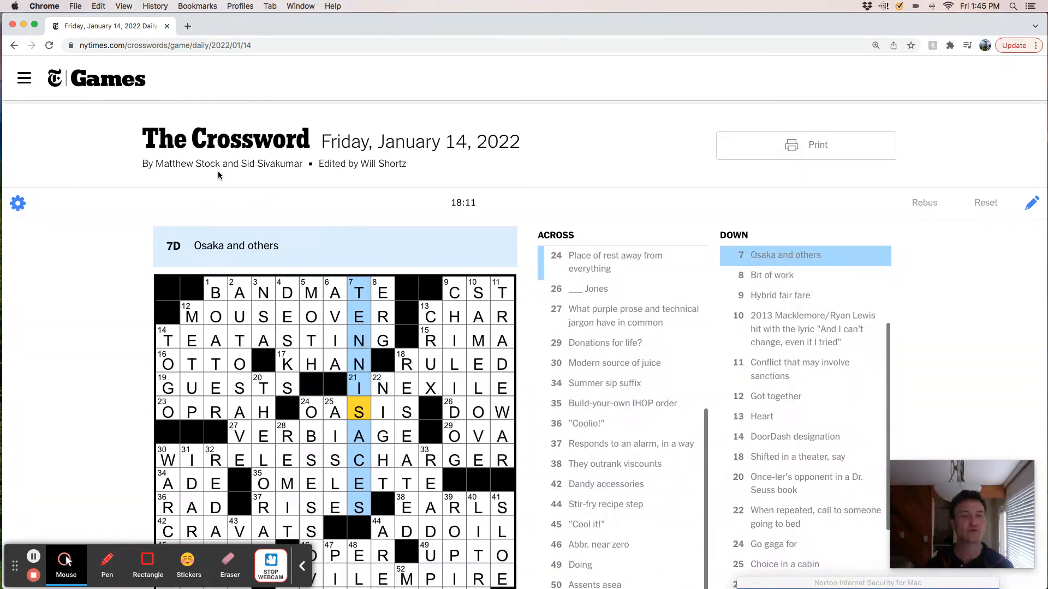
pyautogui.scroll(-3)
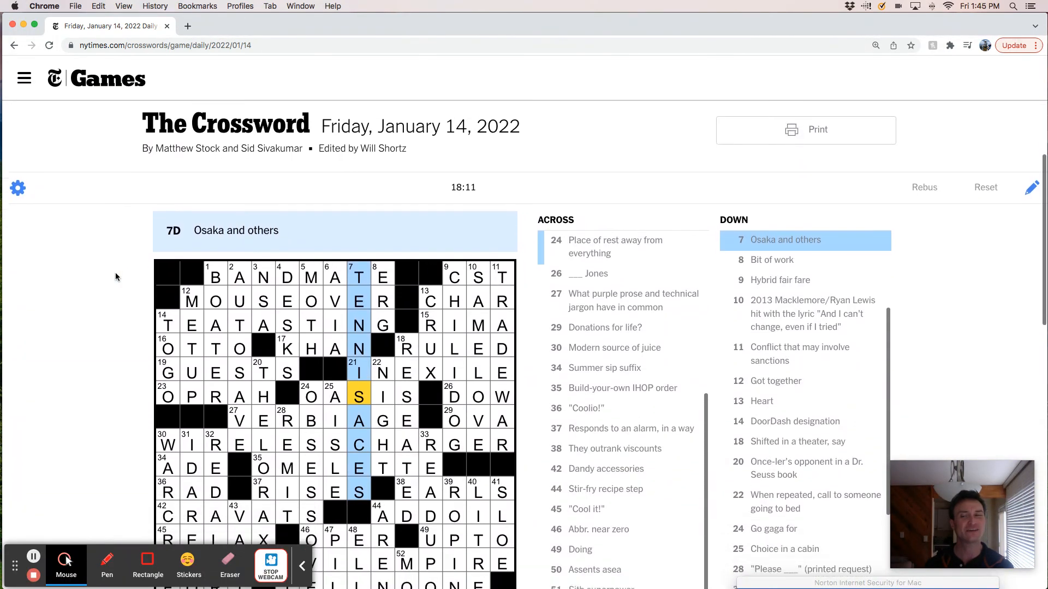
pyautogui.scroll(-3)
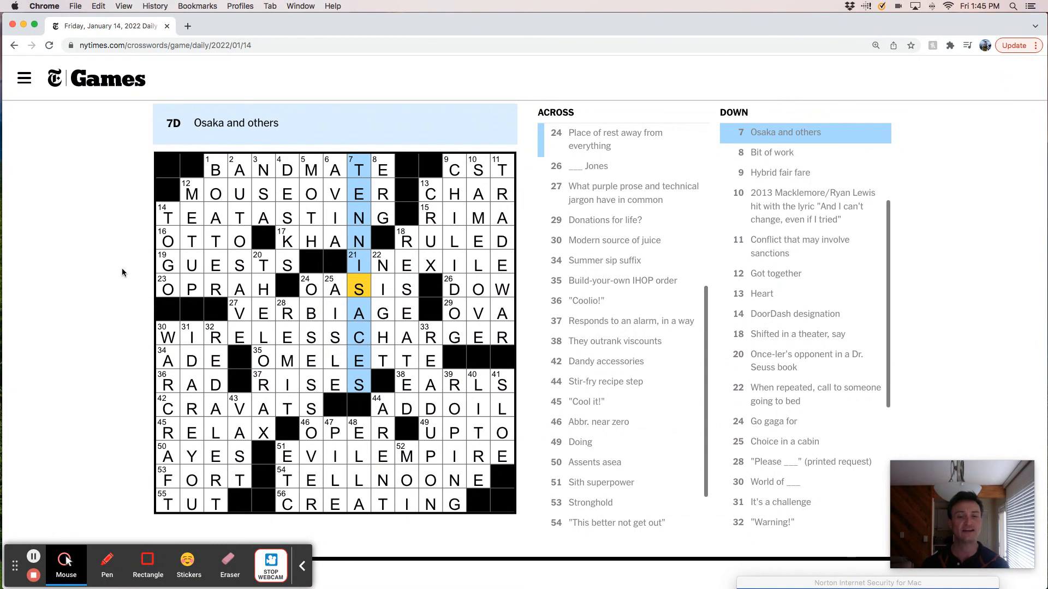
pyautogui.moveTo(108, 279)
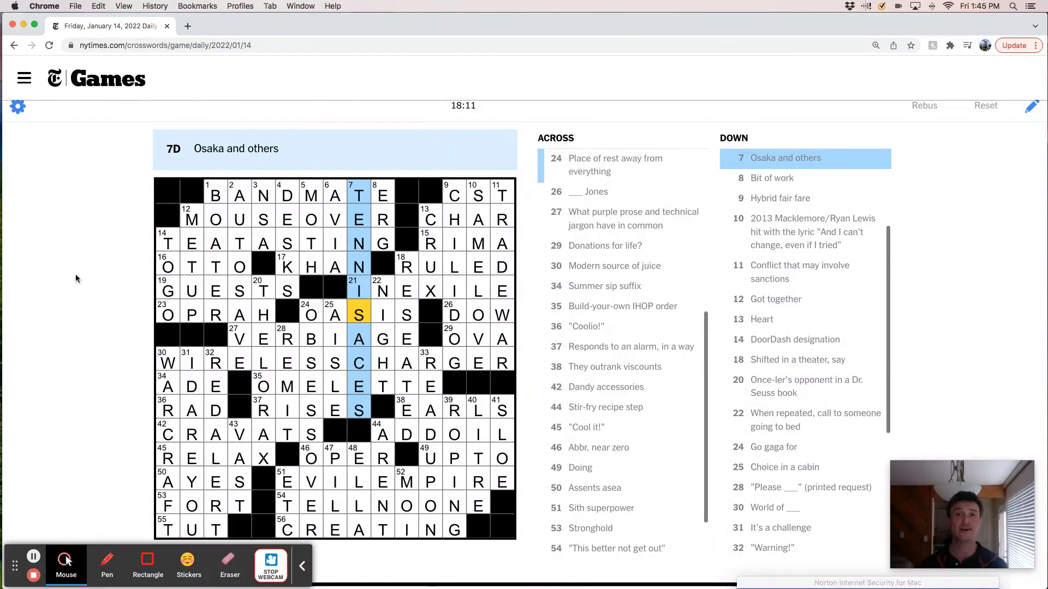
pyautogui.moveTo(42, 465)
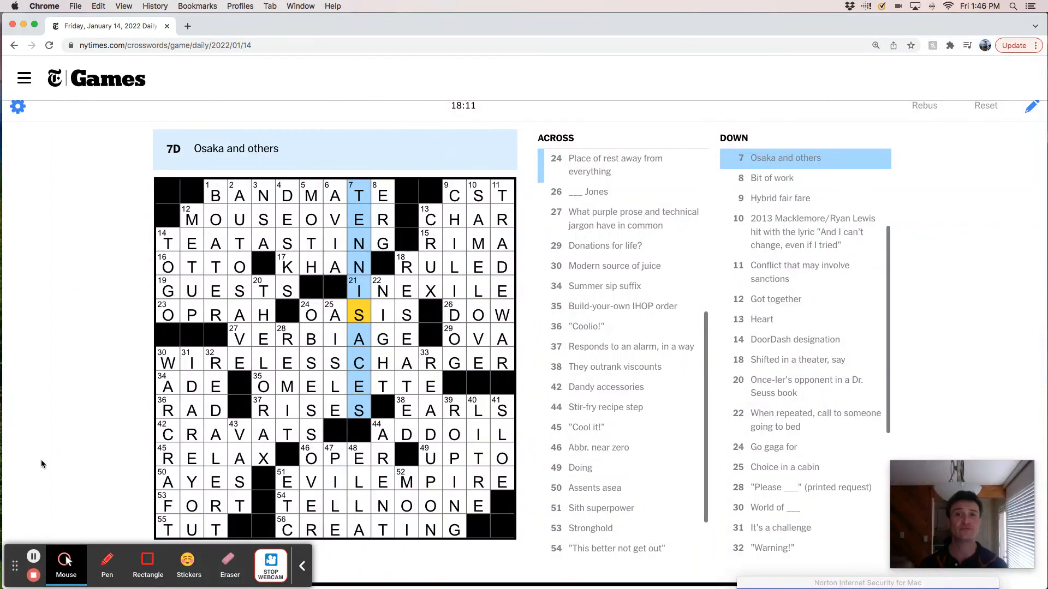